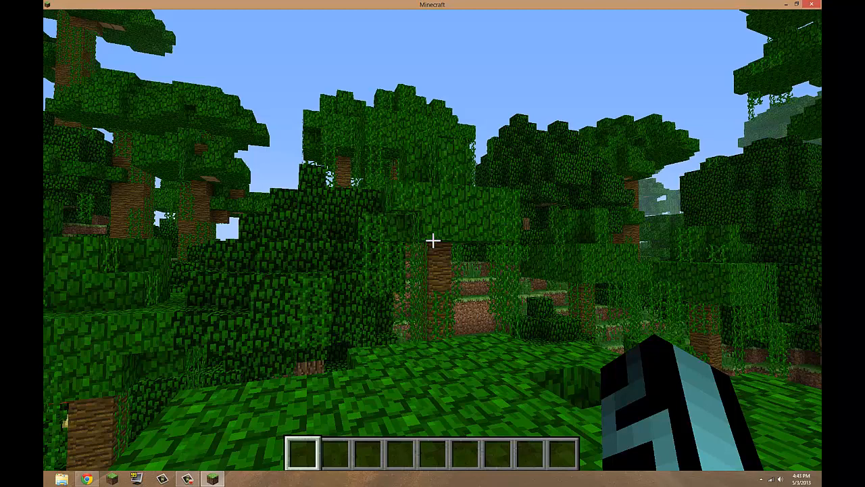
pyautogui.moveTo(433, 243)
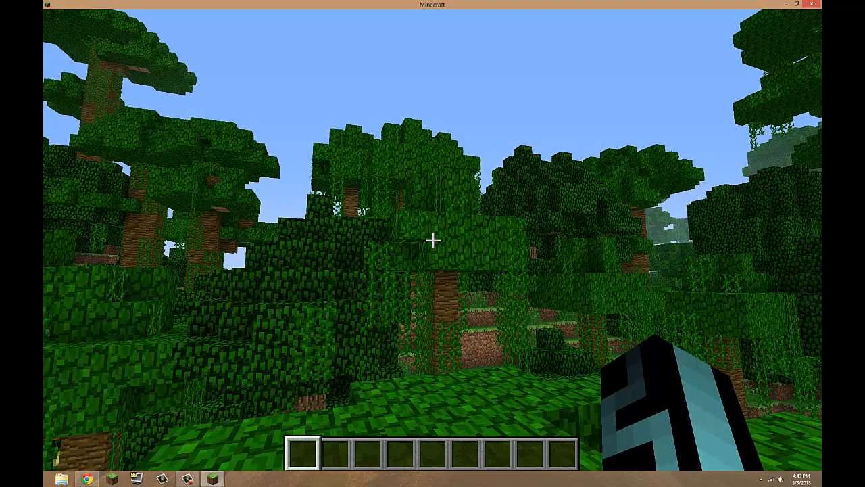
pyautogui.moveTo(432, 241)
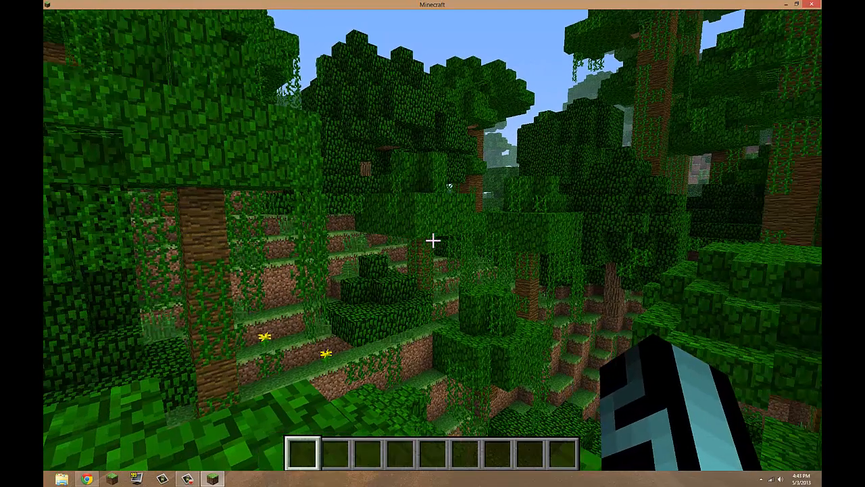
# Pause the jungle world to bring up the Minecraft game menu.
pyautogui.press('Escape')
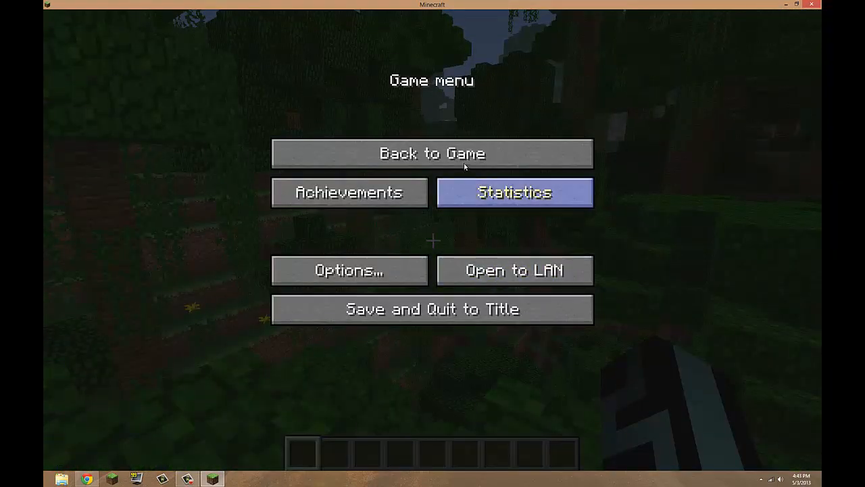
# Quit the game world, force an update from the launcher's Options and close the updating window.
pyautogui.click(432, 309)
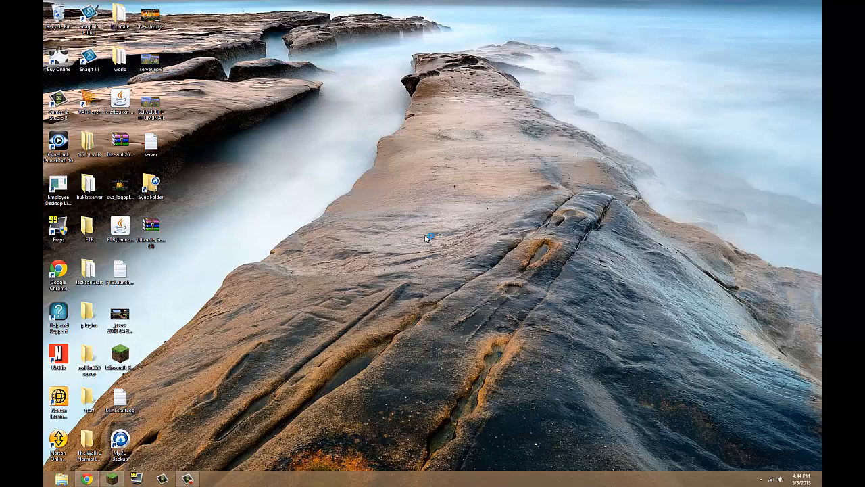
pyautogui.moveTo(440, 246)
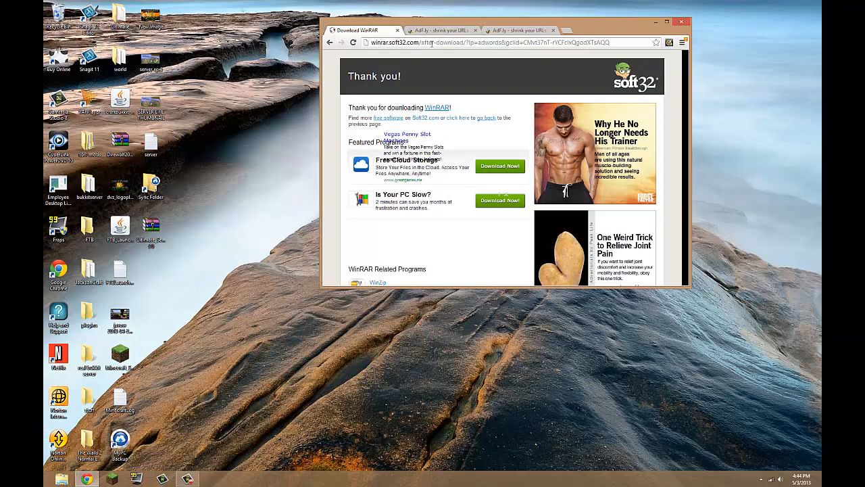
pyautogui.click(211, 479)
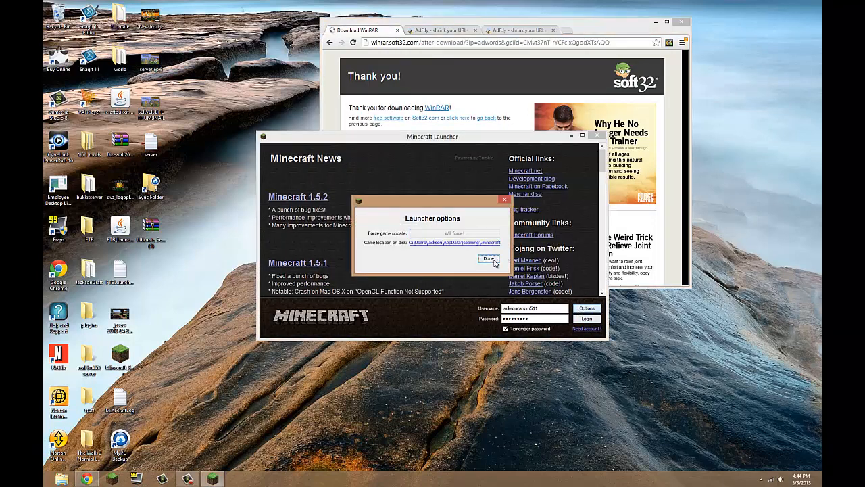
pyautogui.click(486, 258)
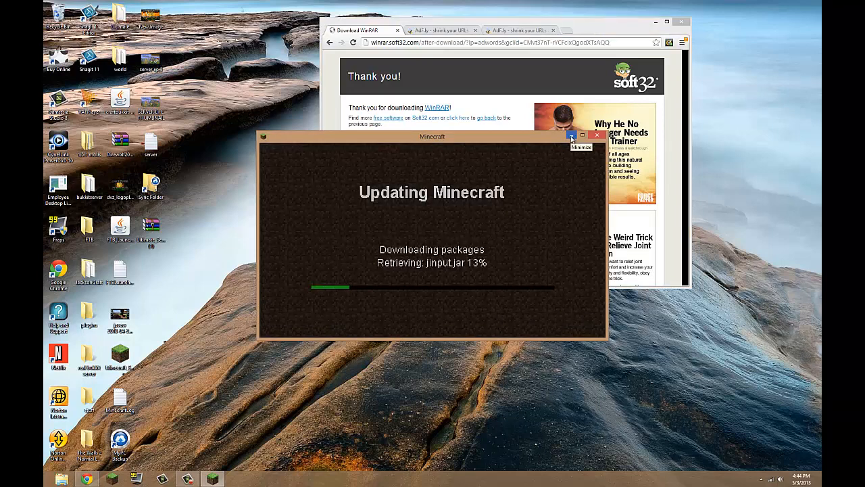
pyautogui.click(572, 135)
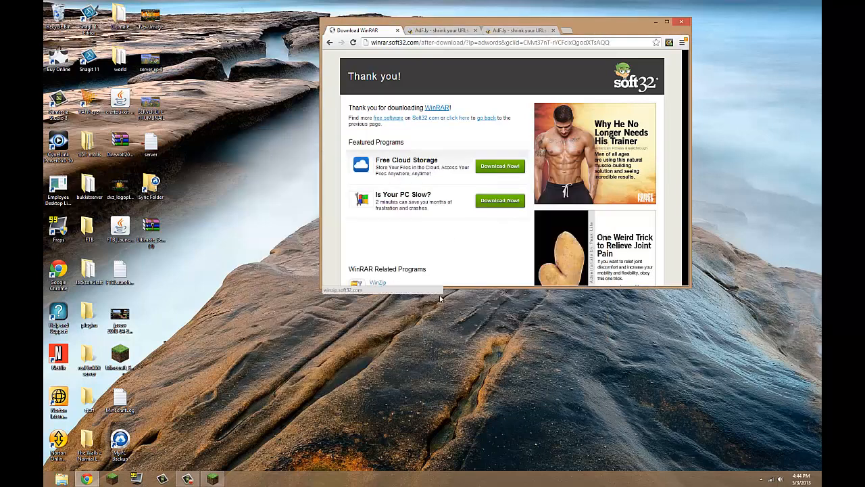
# Follow the adf.ly link and start the recommended universal Forge build download.
pyautogui.click(516, 30)
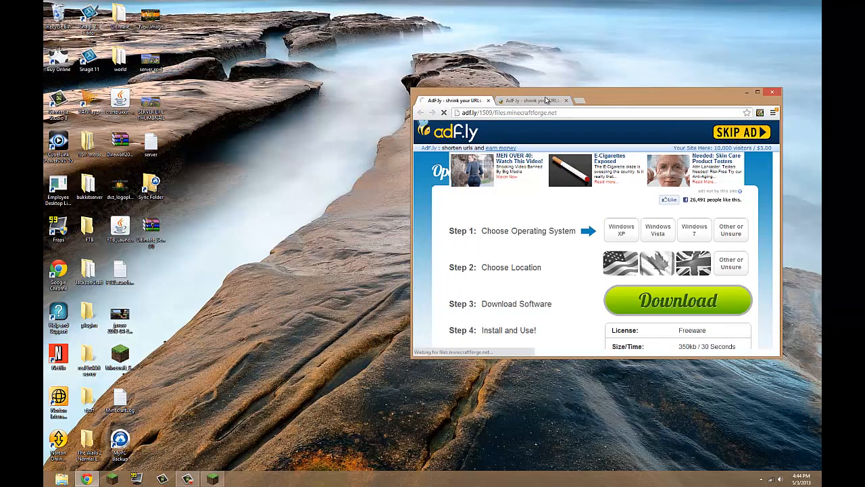
pyautogui.click(741, 131)
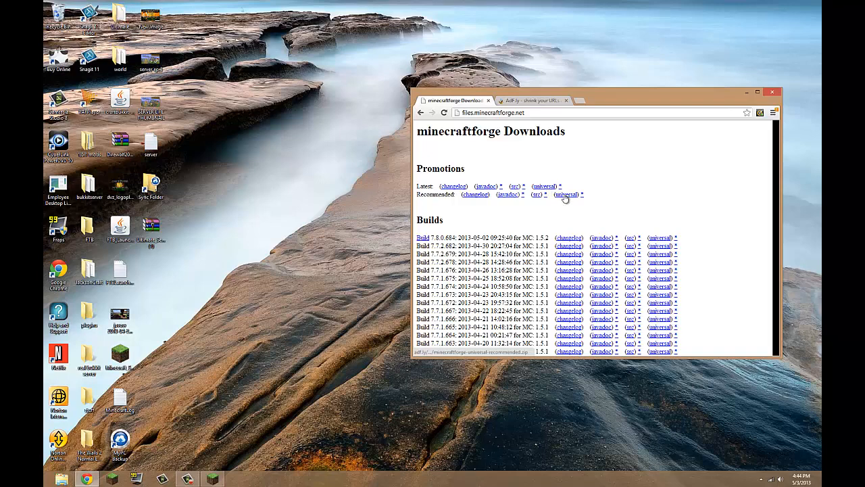
pyautogui.click(565, 194)
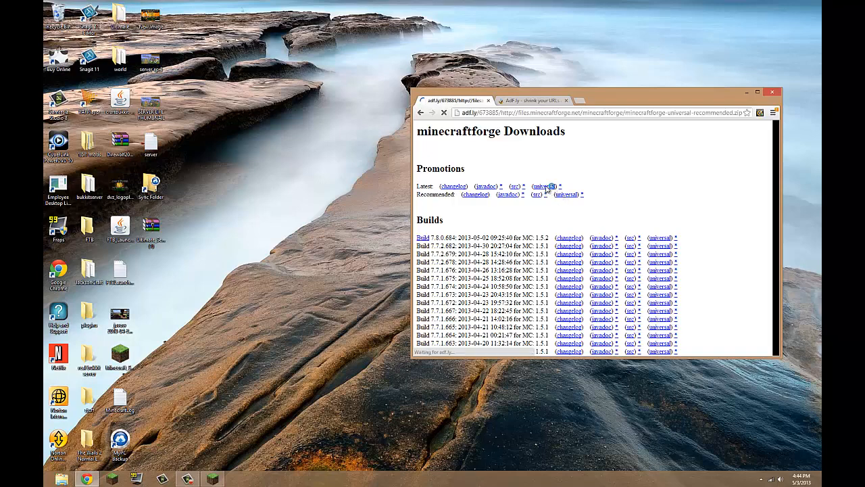
pyautogui.click(544, 186)
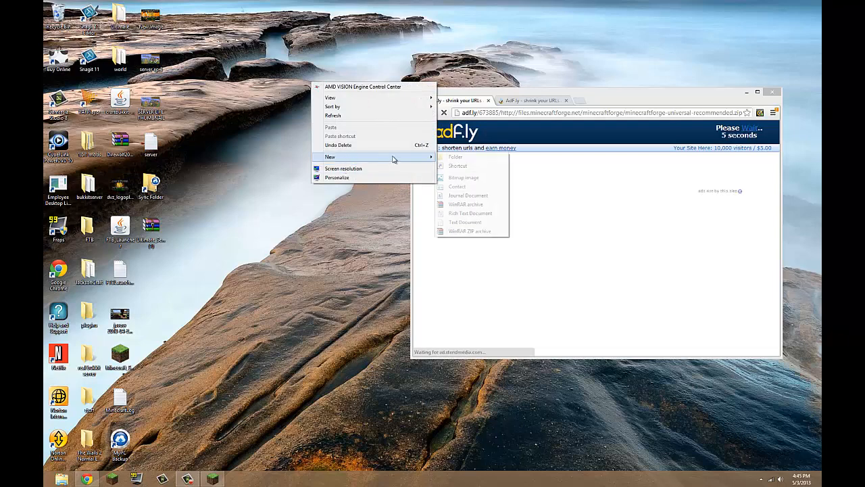
# Create a desktop folder named 'youtube mods' and open it.
pyautogui.click(455, 157)
pyautogui.write('youtube mods')
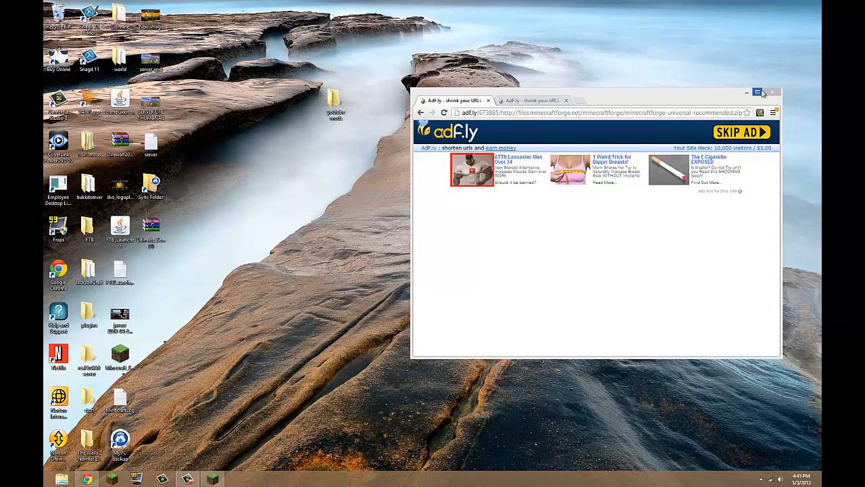
pyautogui.click(759, 92)
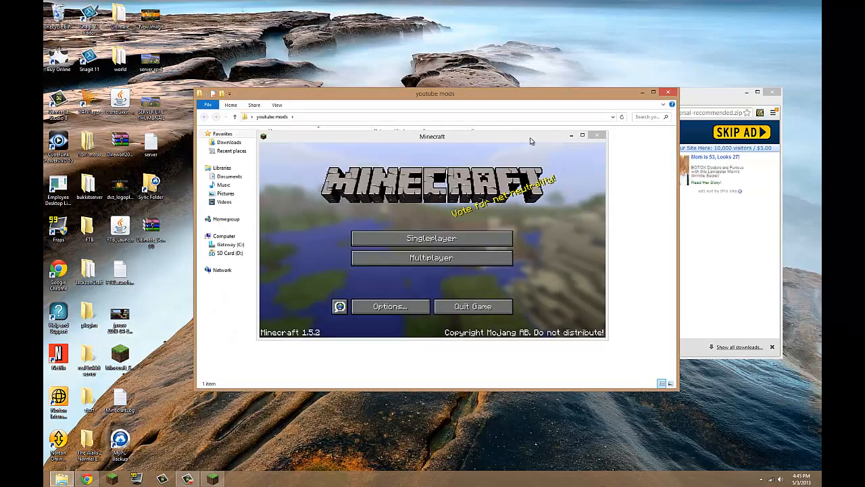
# Close Minecraft and the youtube mods window, then follow the minimap download link in Chrome.
pyautogui.click(583, 135)
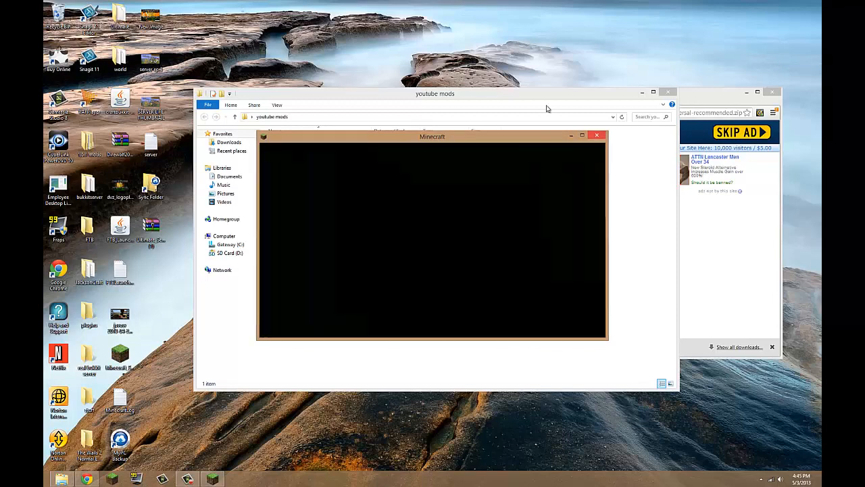
pyautogui.click(597, 136)
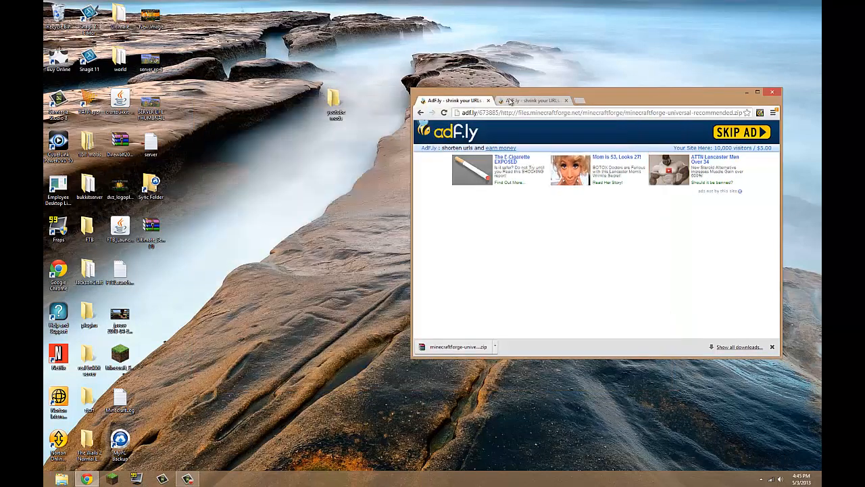
pyautogui.click(741, 132)
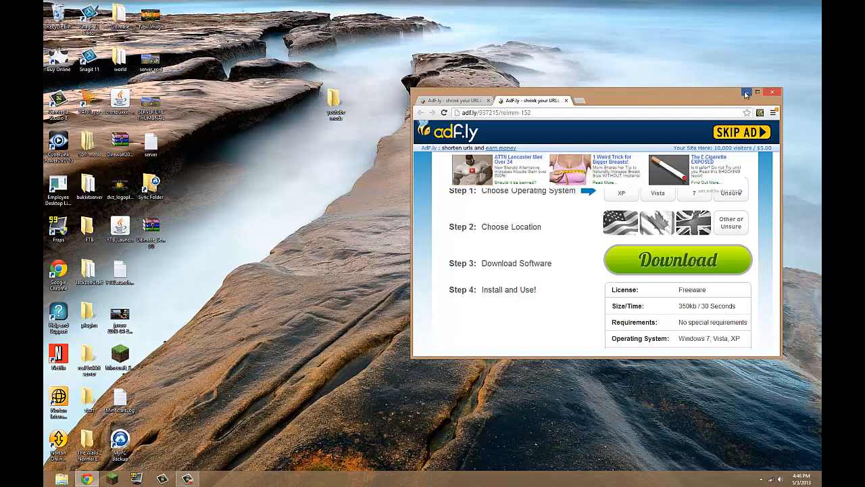
# Confirm both archives are in youtube mods and reach the ReiMinimap zip's 'Opens with' Change button.
pyautogui.click(746, 92)
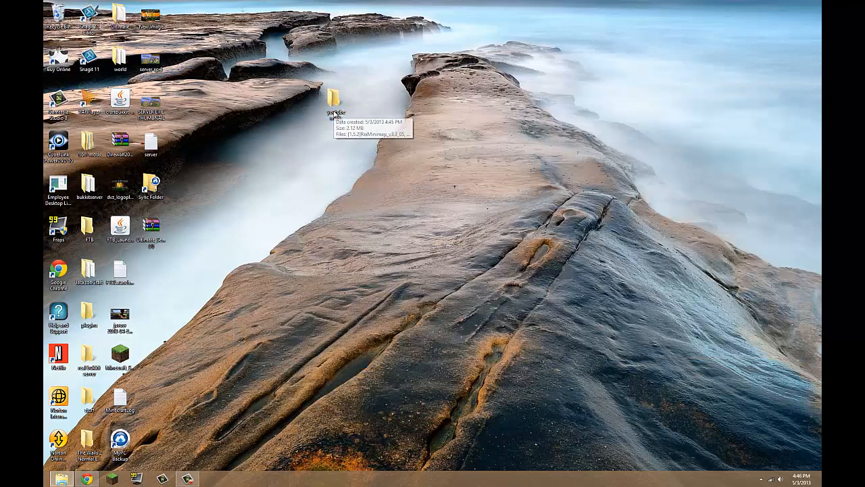
pyautogui.doubleClick(333, 98)
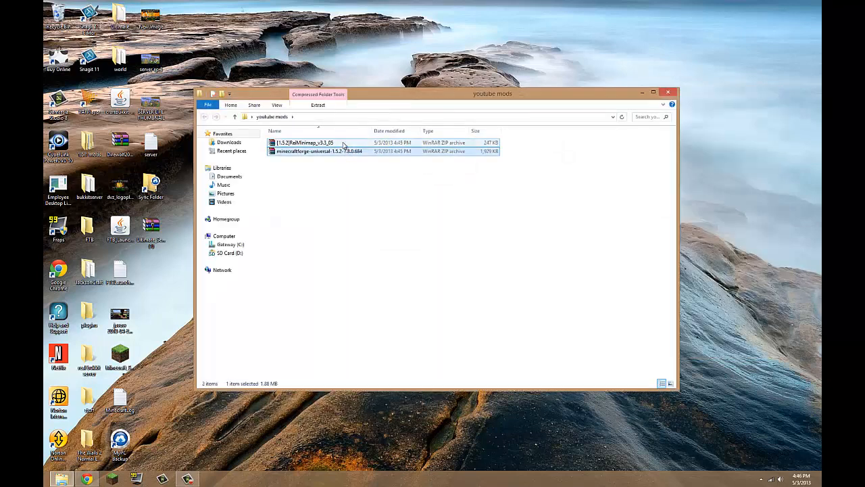
pyautogui.click(319, 151)
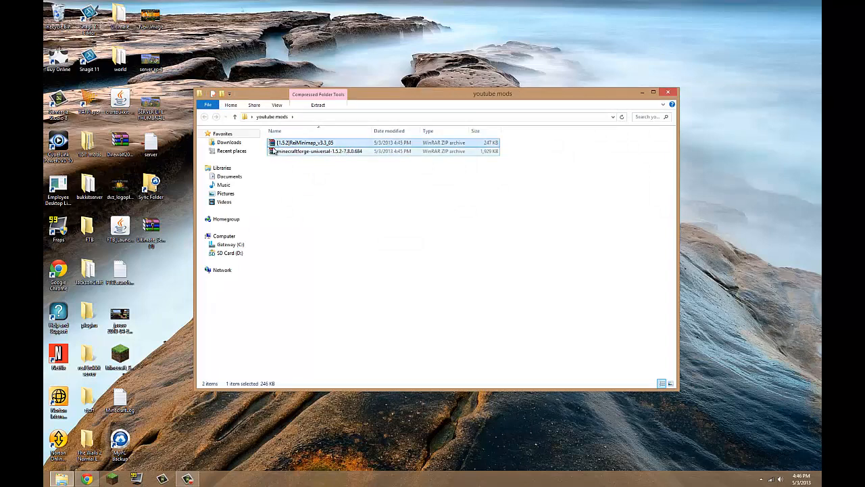
pyautogui.click(311, 144)
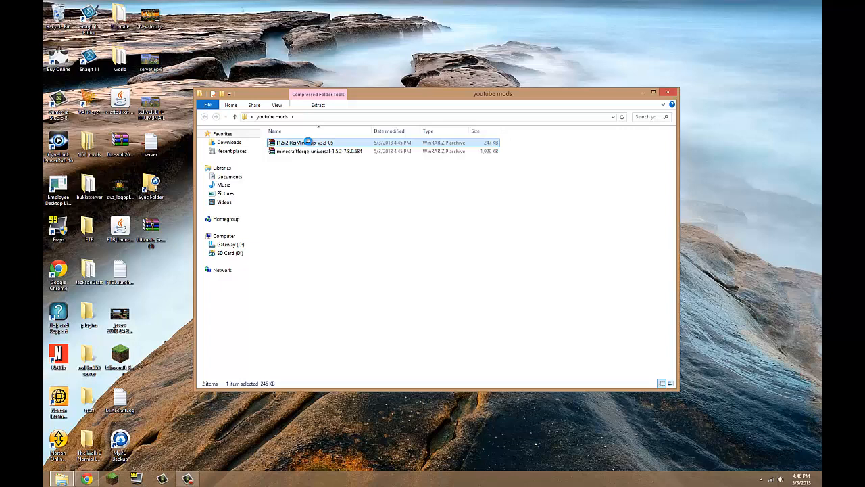
pyautogui.rightClick(304, 142)
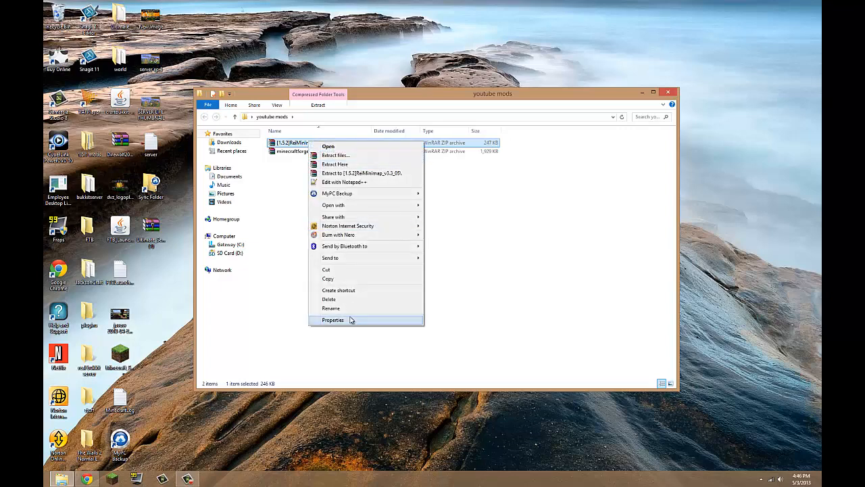
pyautogui.click(333, 319)
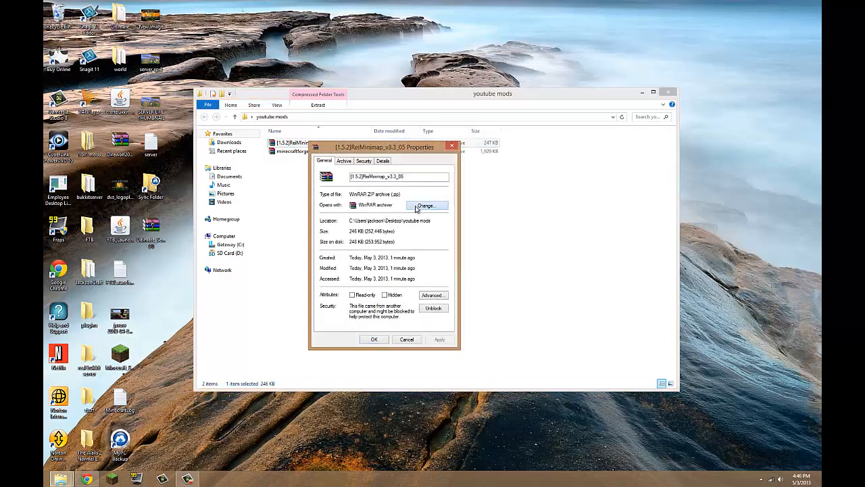
pyautogui.click(426, 206)
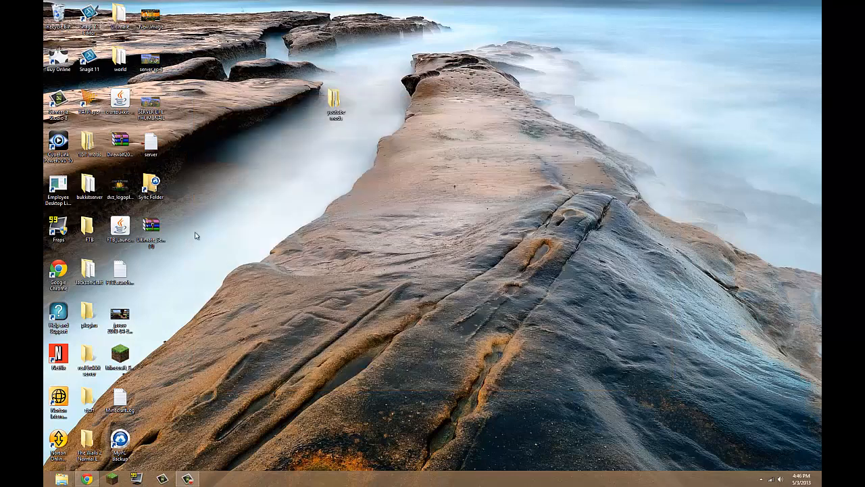
pyautogui.moveTo(292, 332)
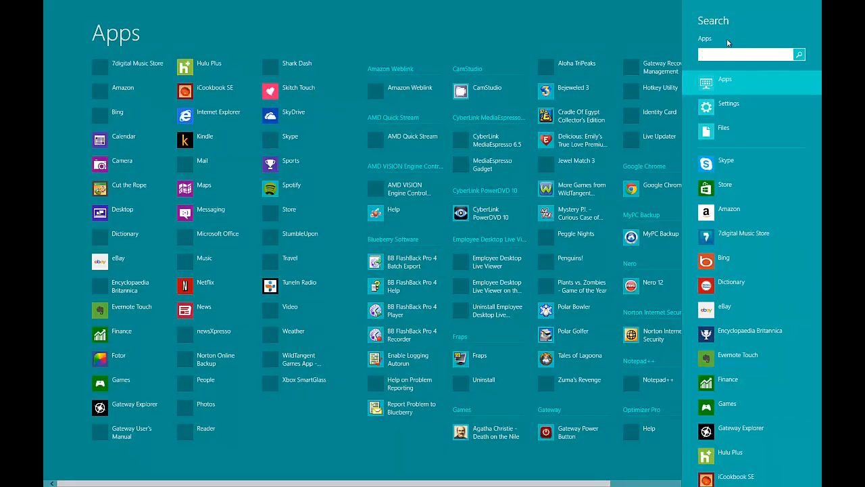
# Search %appdata% from Start to open the Roaming folder.
pyautogui.write('%appdata%')
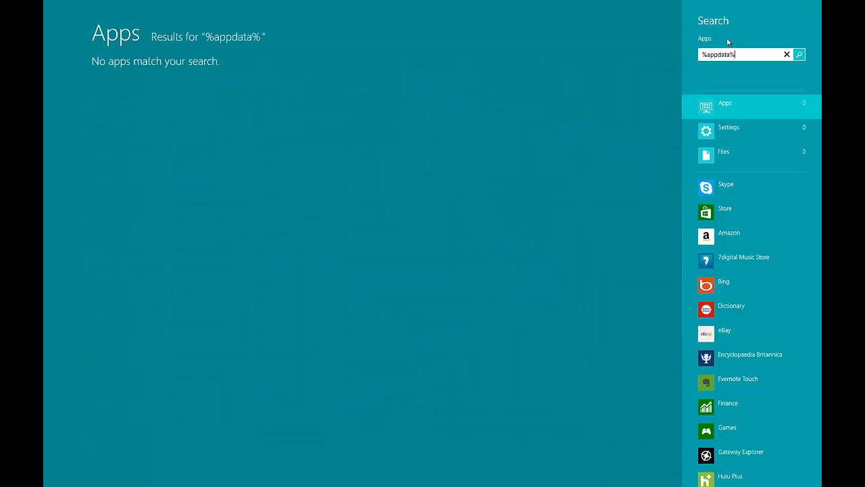
pyautogui.press('Enter')
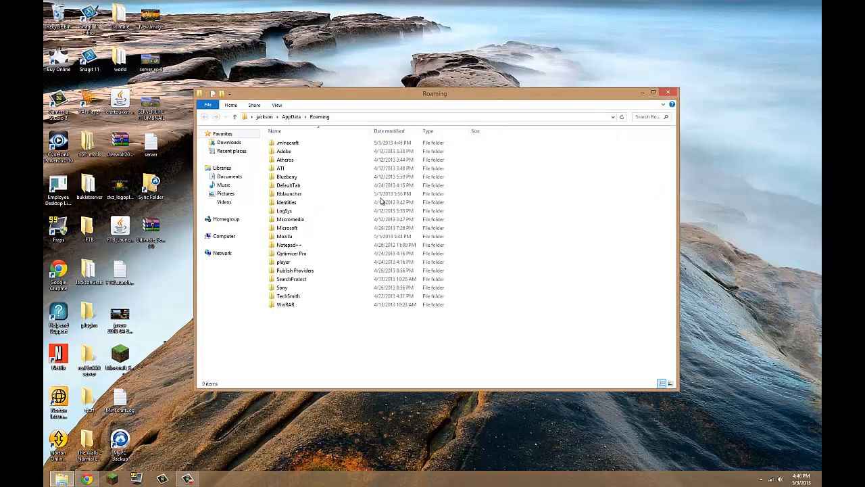
# Navigate into .minecraft and then its bin folder.
pyautogui.click(286, 142)
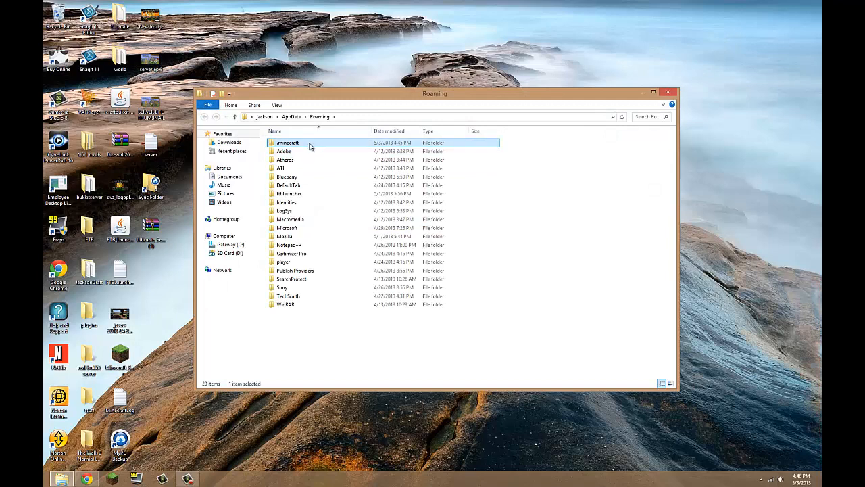
pyautogui.doubleClick(288, 142)
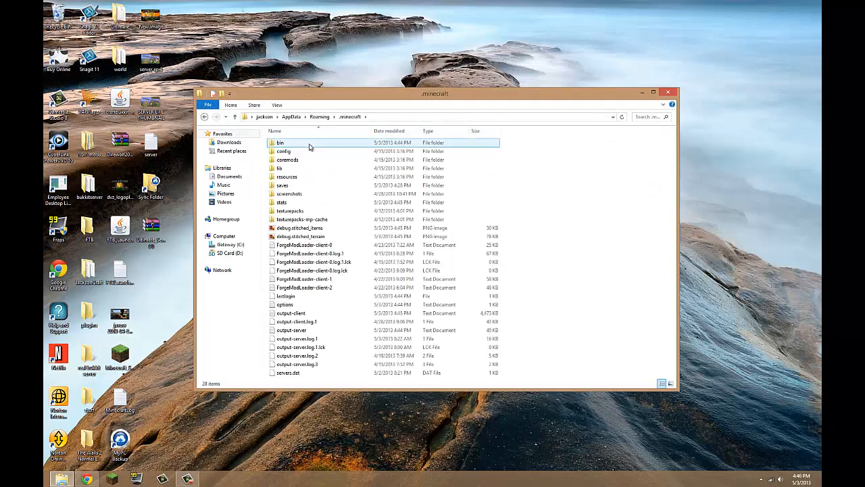
pyautogui.click(287, 175)
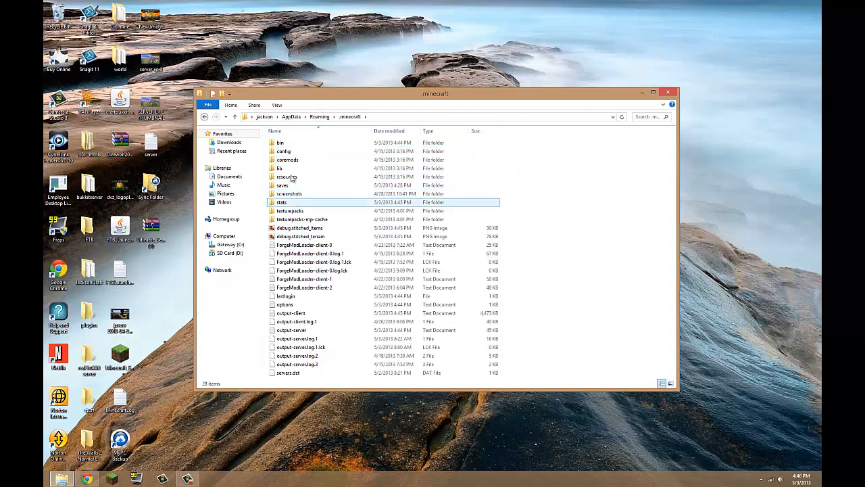
pyautogui.click(282, 142)
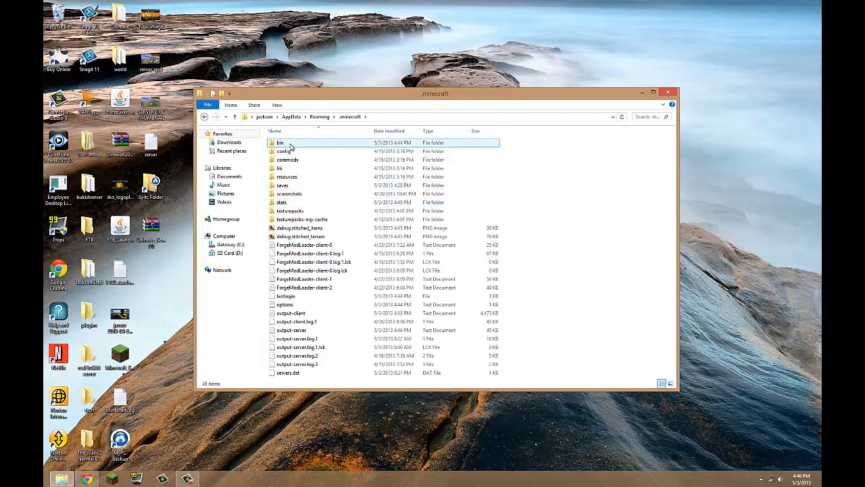
pyautogui.doubleClick(277, 142)
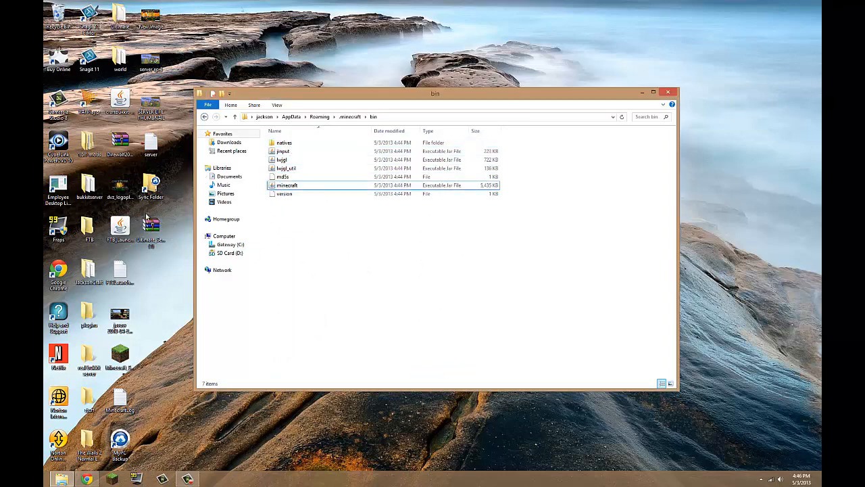
# Set minecraft.jar to open with WinRAR via its Properties 'Opens with' Change.
pyautogui.click(287, 185)
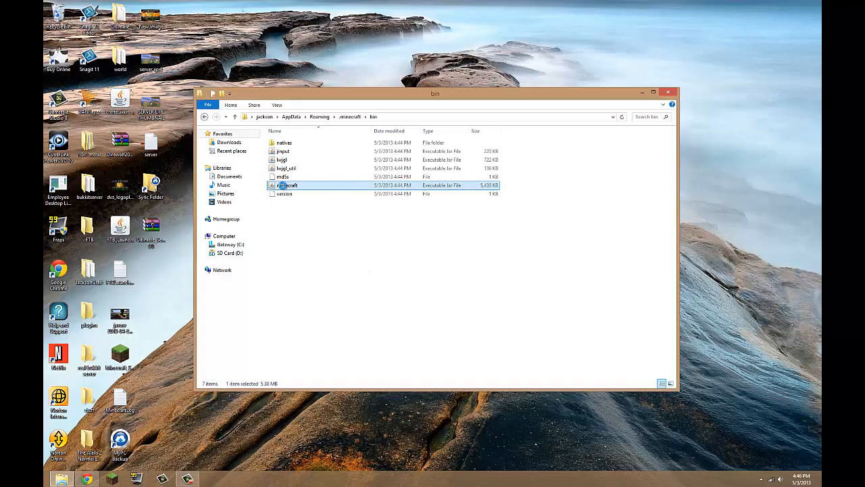
pyautogui.rightClick(287, 184)
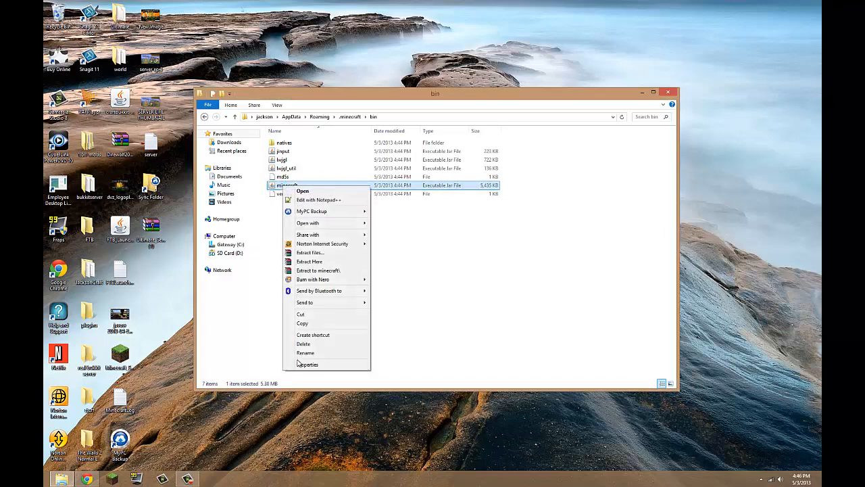
pyautogui.click(308, 364)
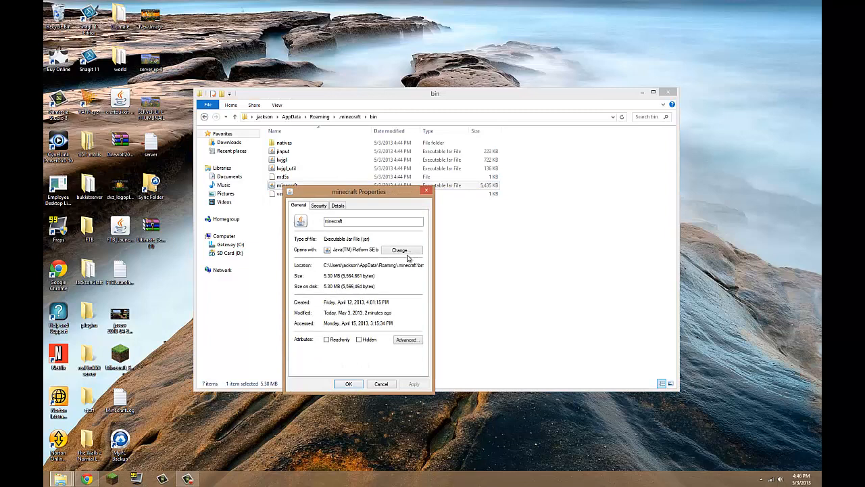
pyautogui.click(402, 250)
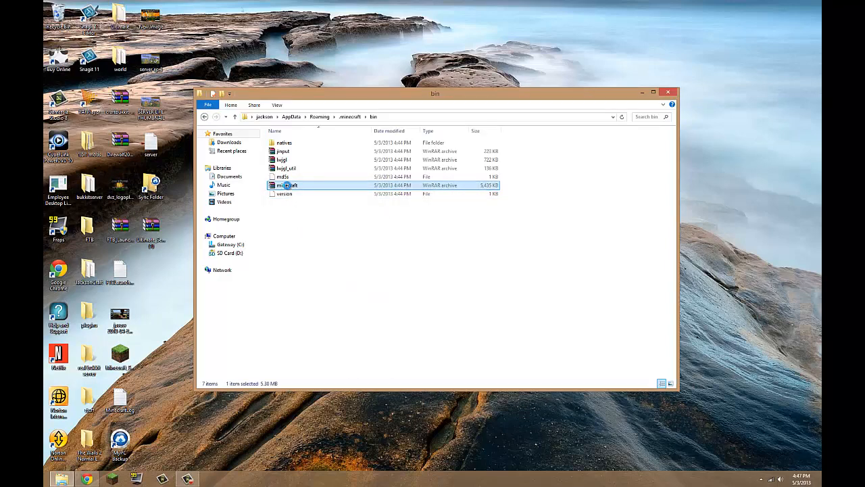
# Open minecraft.jar in WinRAR and delete its META-INF folder, confirming with Yes.
pyautogui.rightClick(287, 186)
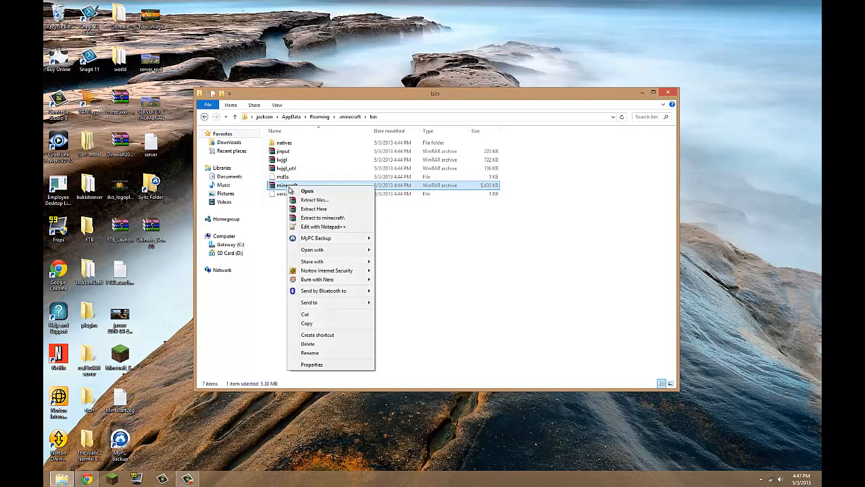
pyautogui.click(314, 219)
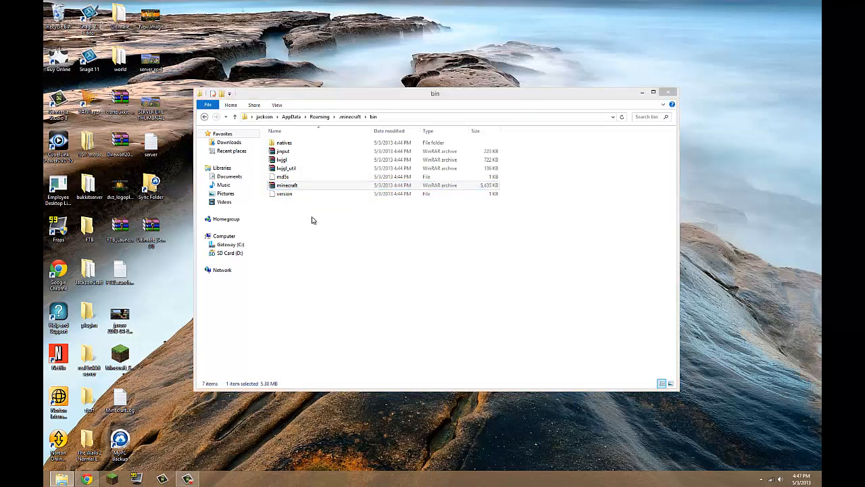
pyautogui.doubleClick(287, 185)
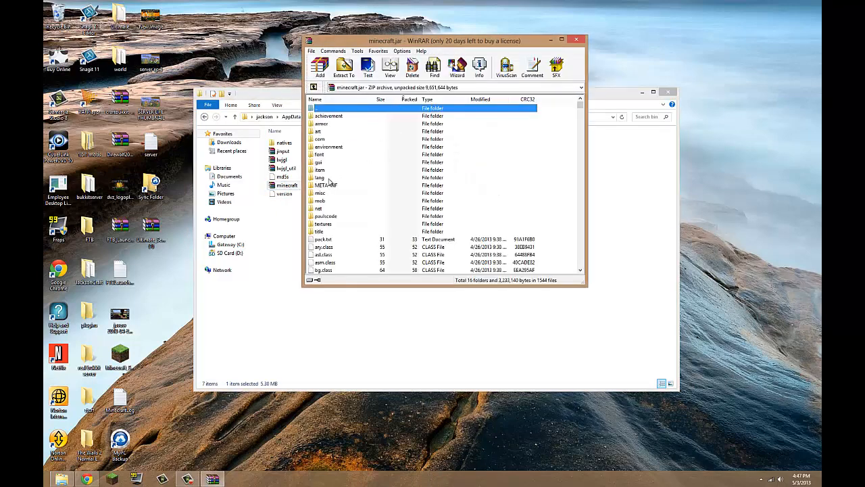
pyautogui.click(327, 185)
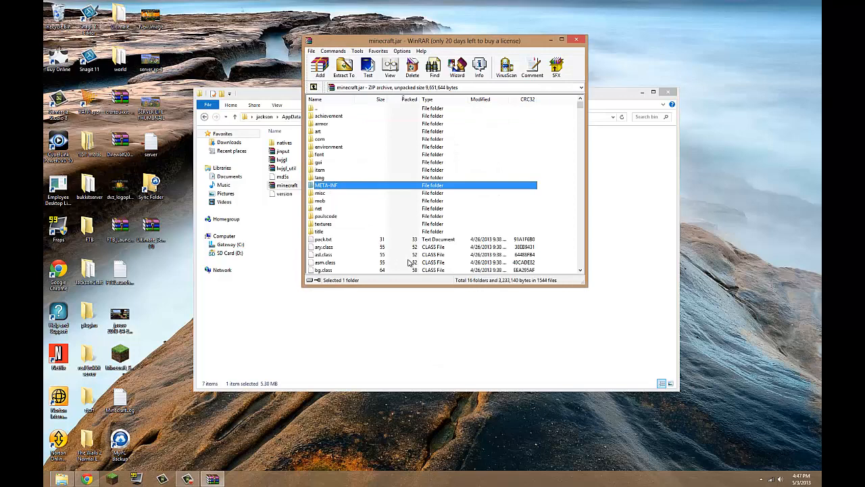
pyautogui.click(411, 67)
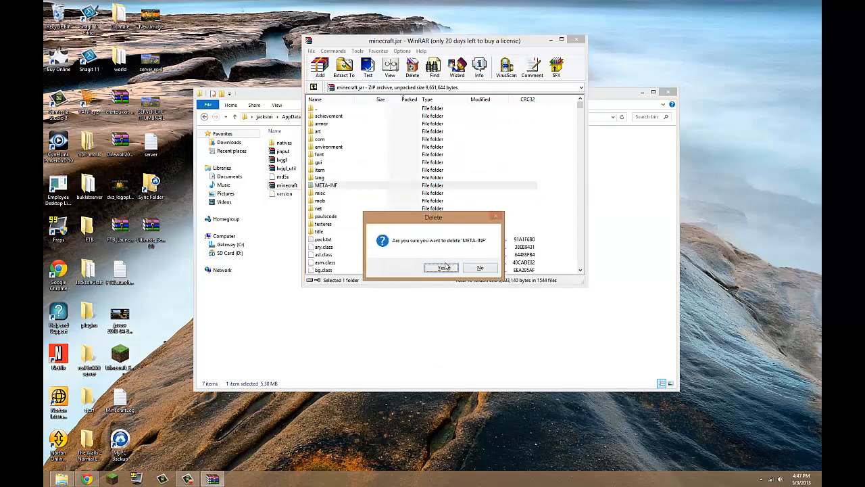
pyautogui.click(441, 268)
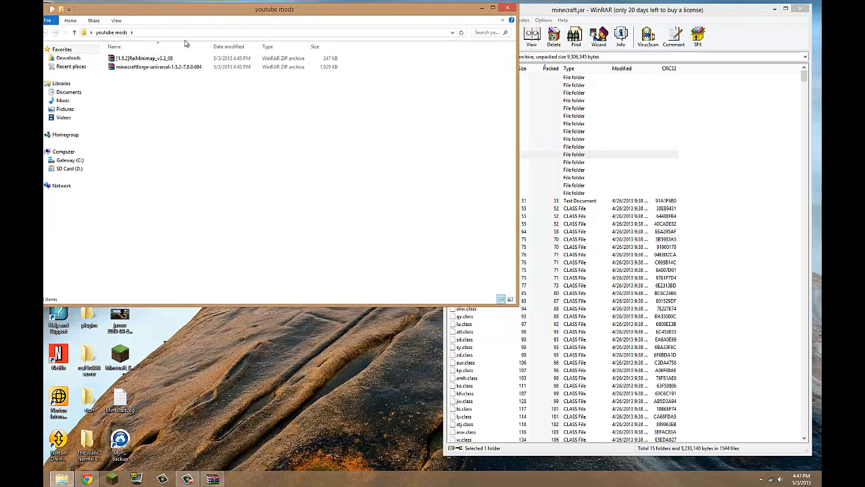
# Strip META-INF from the Forge universal zip and add its remaining files into minecraft.jar.
pyautogui.doubleClick(156, 66)
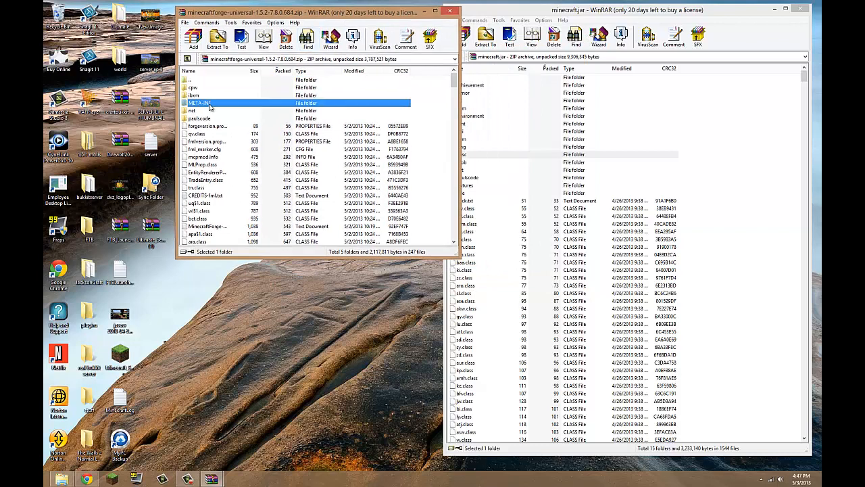
pyautogui.click(284, 37)
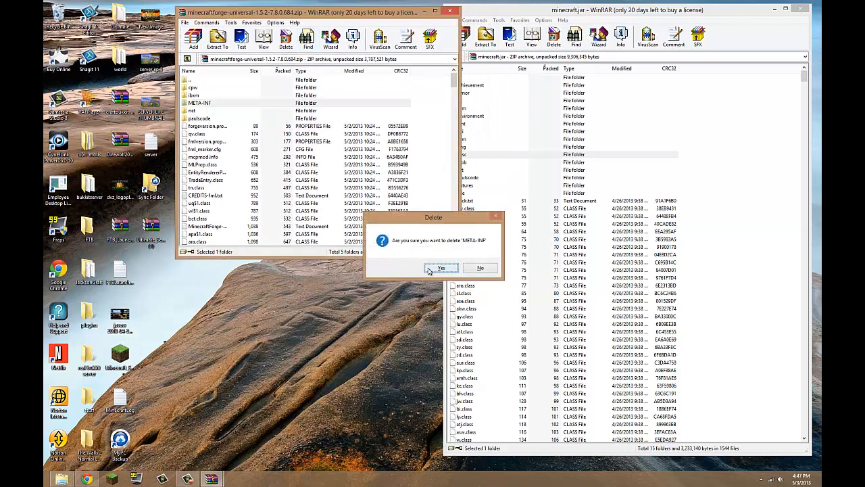
pyautogui.click(441, 267)
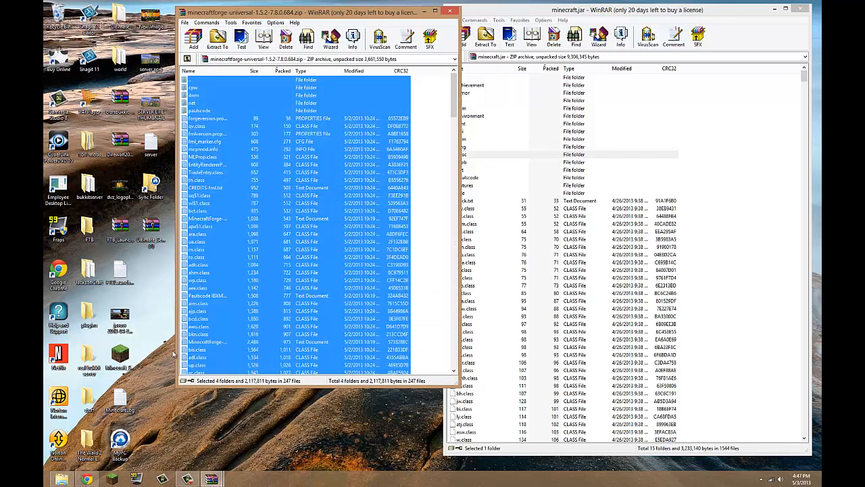
pyautogui.click(218, 38)
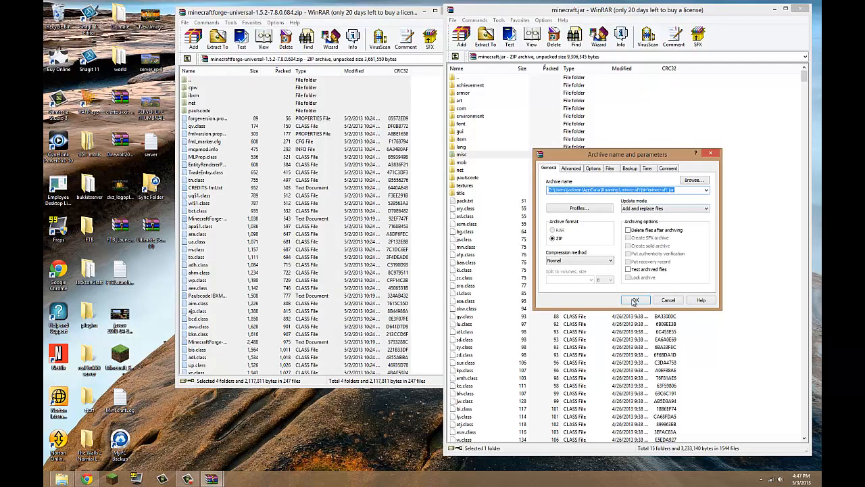
pyautogui.click(635, 300)
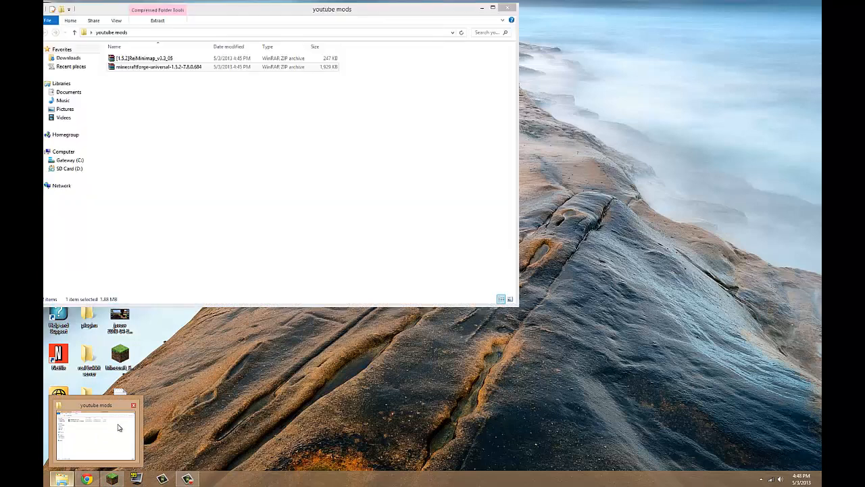
# Close the 'youtube mods' Explorer window to return to the desktop.
pyautogui.click(492, 8)
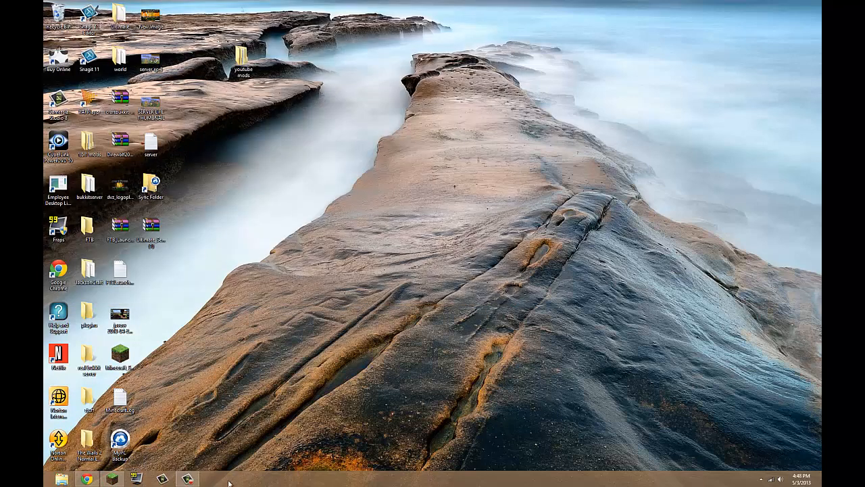
pyautogui.moveTo(543, 478)
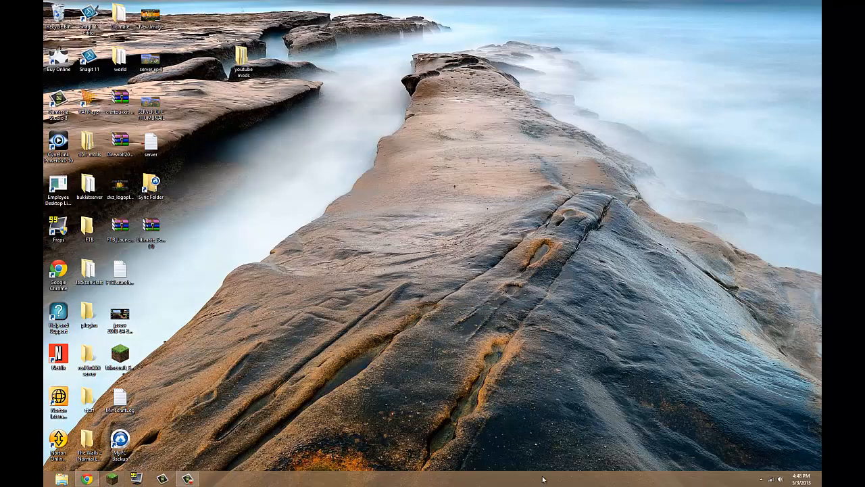
pyautogui.moveTo(541, 392)
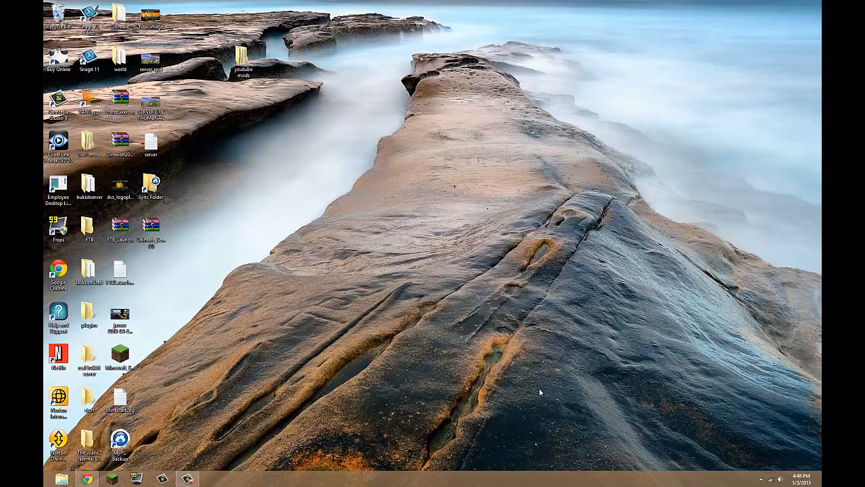
# Launch Minecraft from the desktop shortcut and let the Forge title screen load.
pyautogui.doubleClick(120, 354)
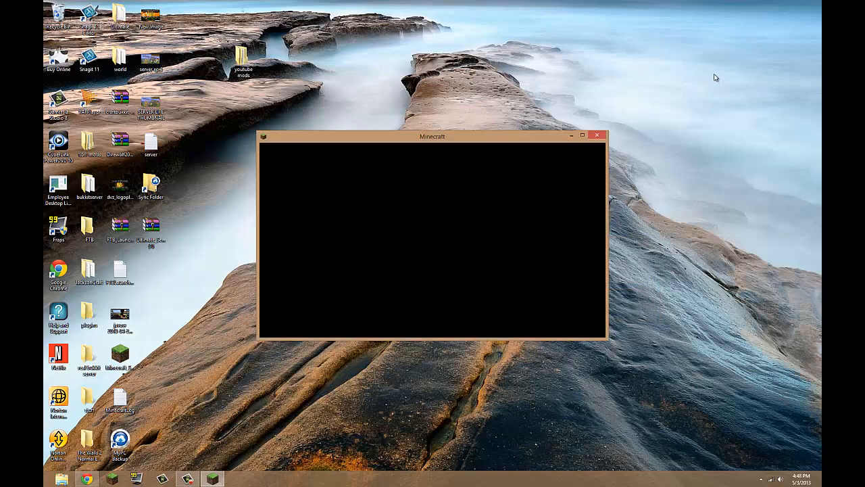
pyautogui.moveTo(758, 4)
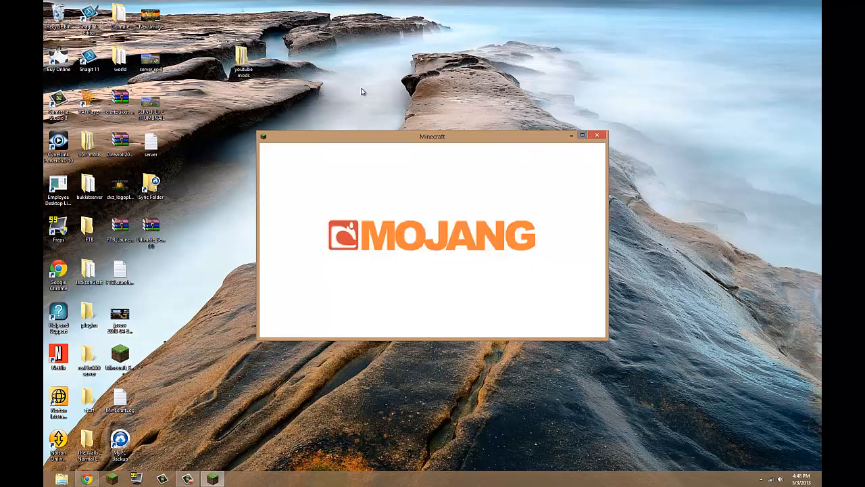
pyautogui.moveTo(472, 481)
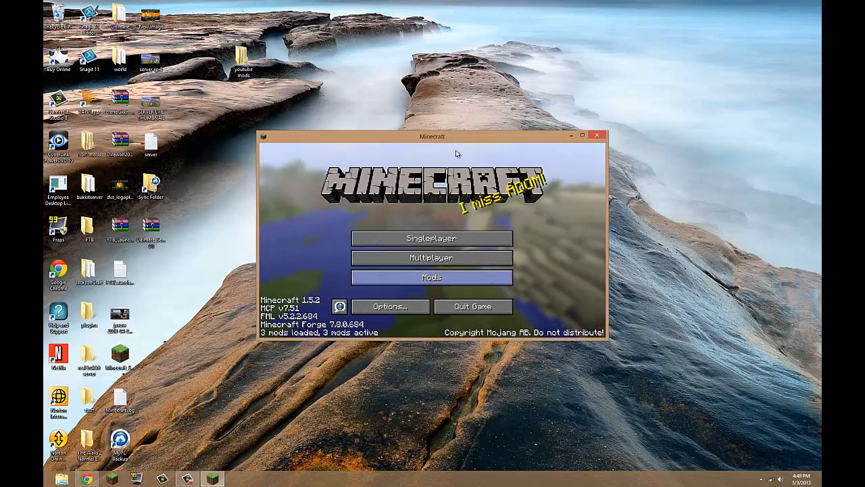
# Review Forge Mod Loader in the Mods list and return to the title screen.
pyautogui.click(431, 277)
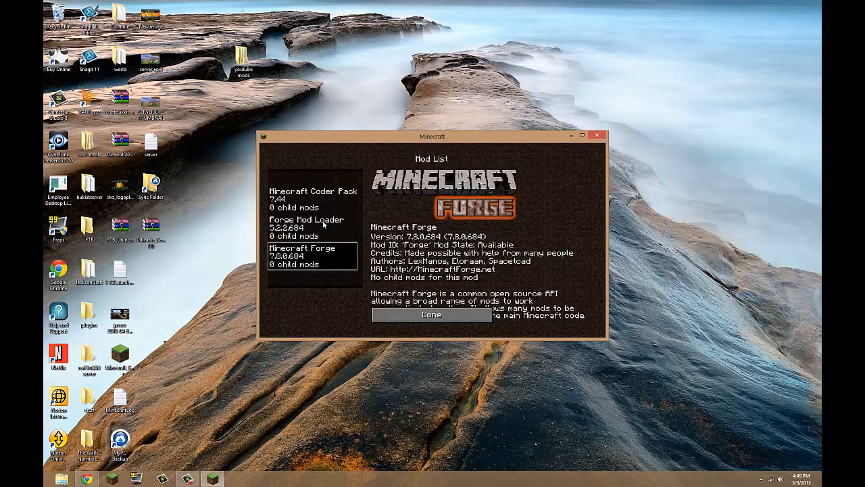
pyautogui.click(307, 227)
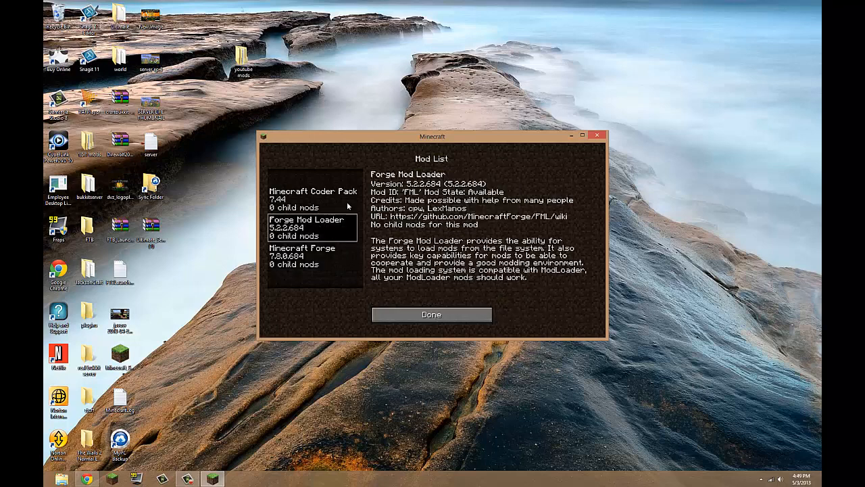
pyautogui.moveTo(326, 208)
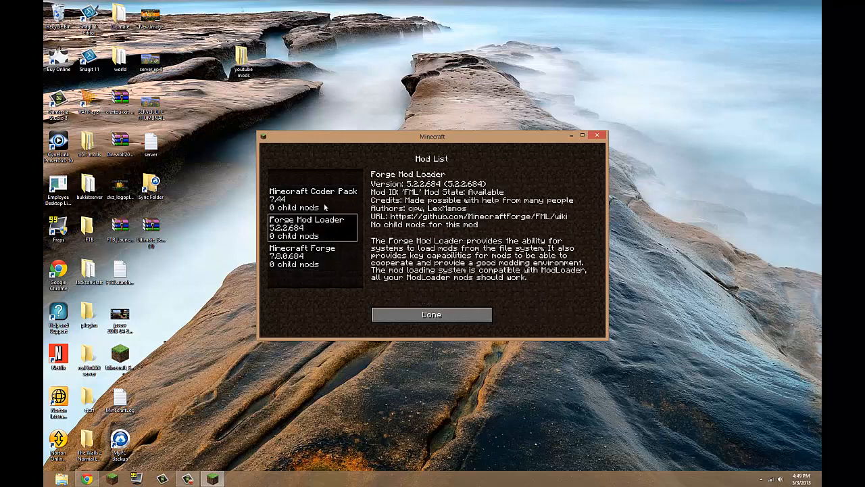
pyautogui.click(432, 313)
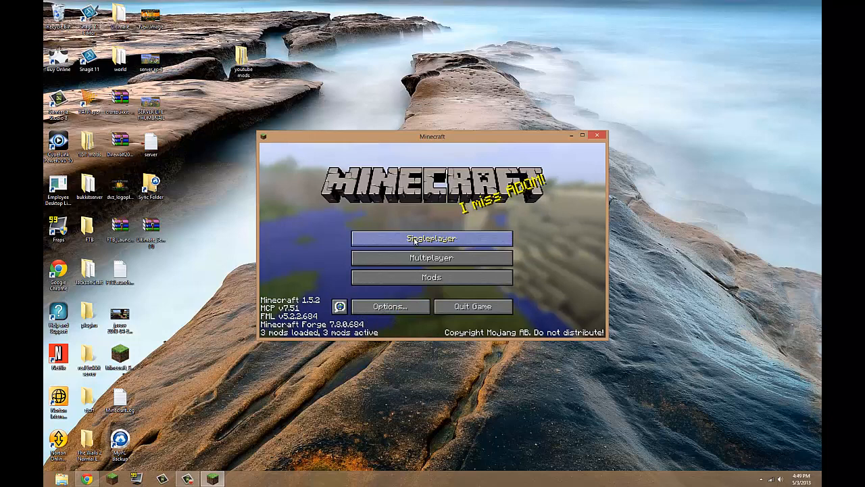
pyautogui.moveTo(489, 236)
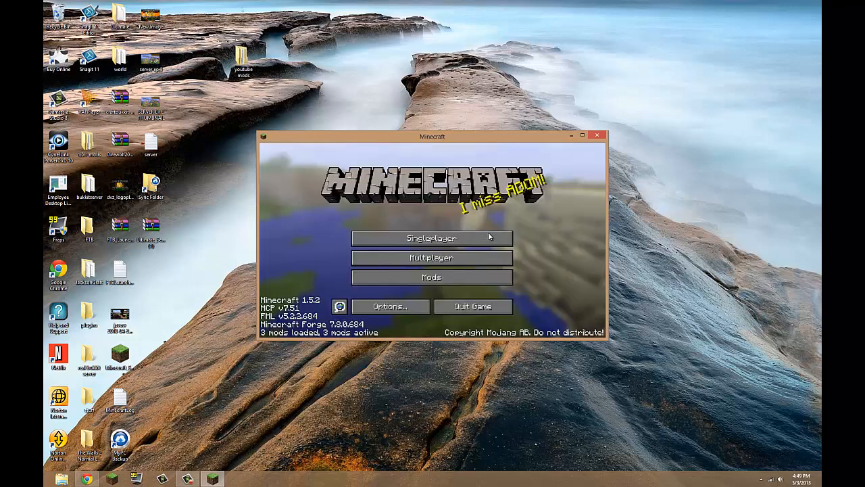
# Confirm Minecraft Coder Pack and Minecraft Forge are listed as mods, then quit the game.
pyautogui.click(431, 276)
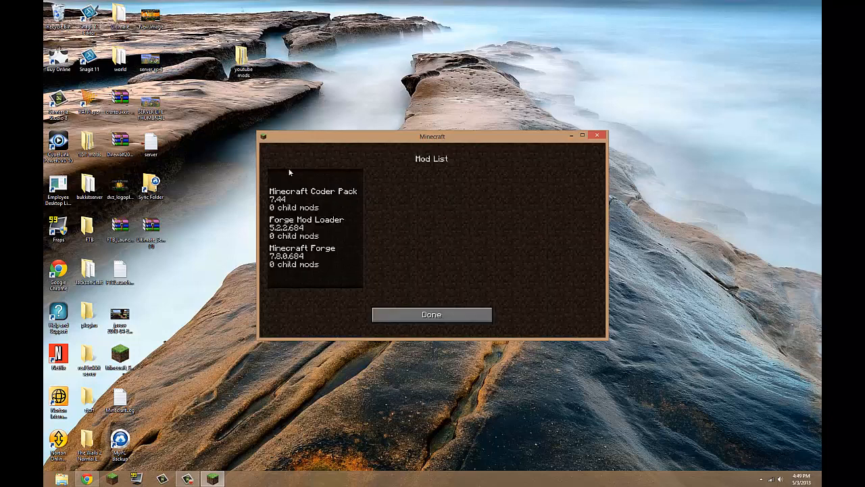
pyautogui.click(314, 196)
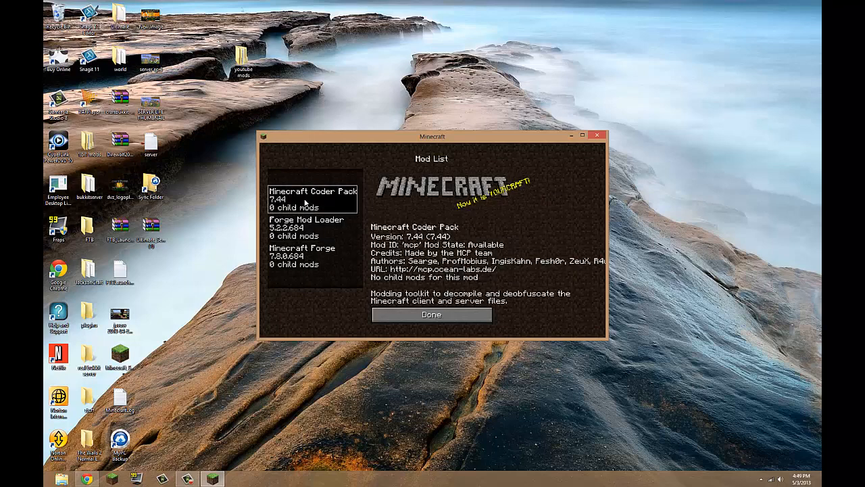
pyautogui.moveTo(352, 233)
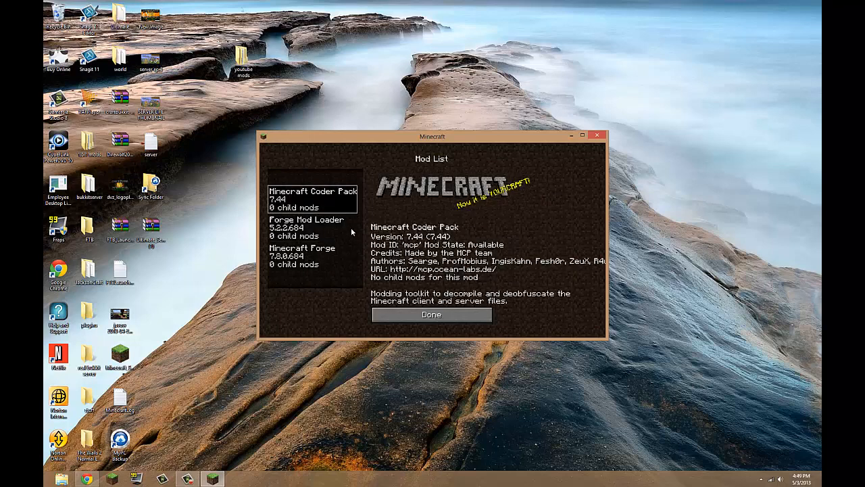
pyautogui.click(303, 257)
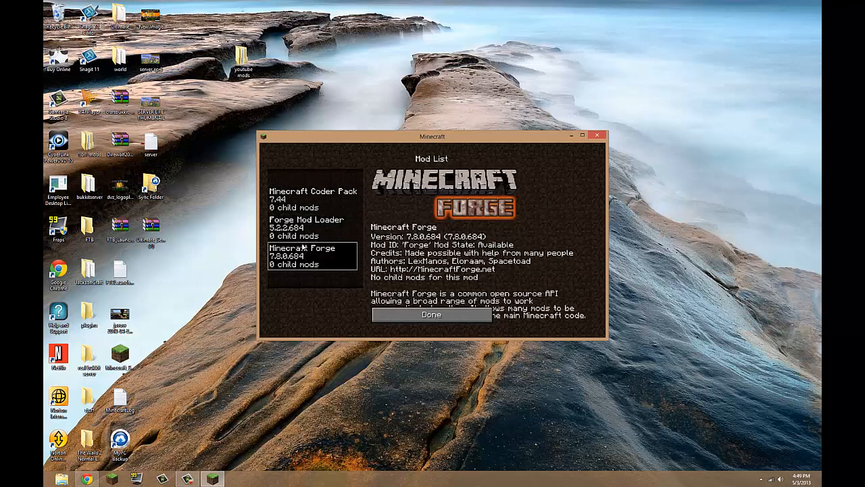
pyautogui.click(430, 314)
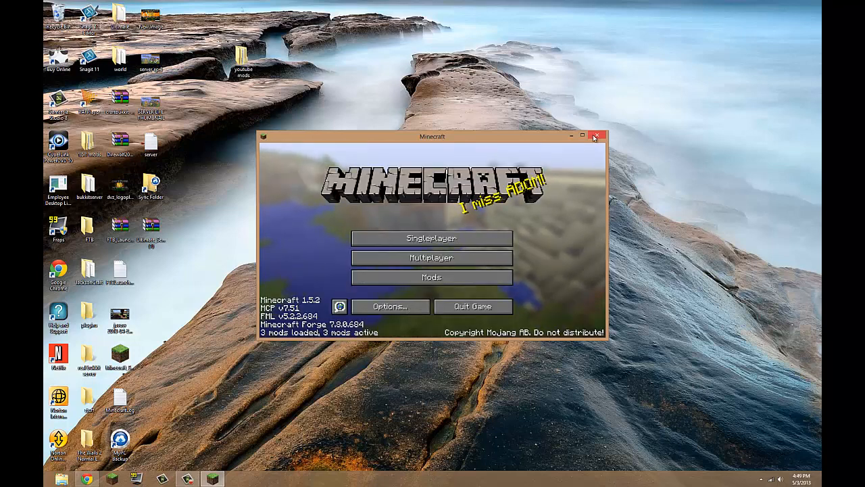
pyautogui.click(596, 135)
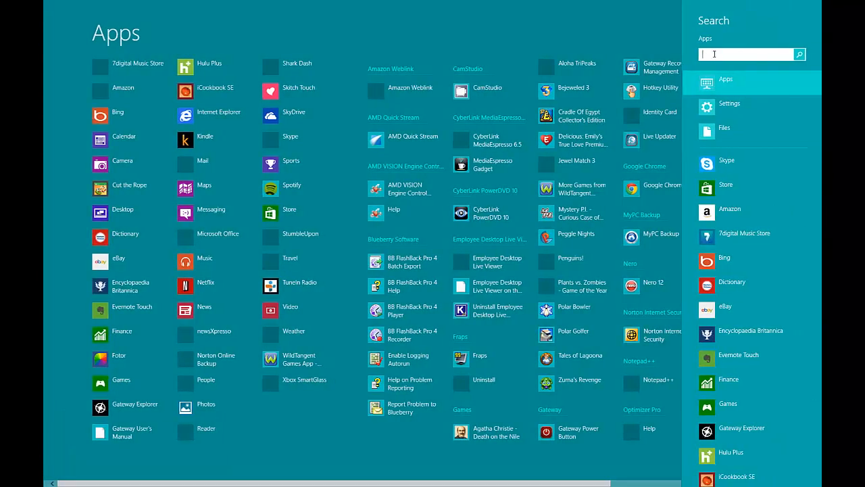
# Search %appdata% from Windows Start to open the AppData Roaming folder.
pyautogui.write('%')
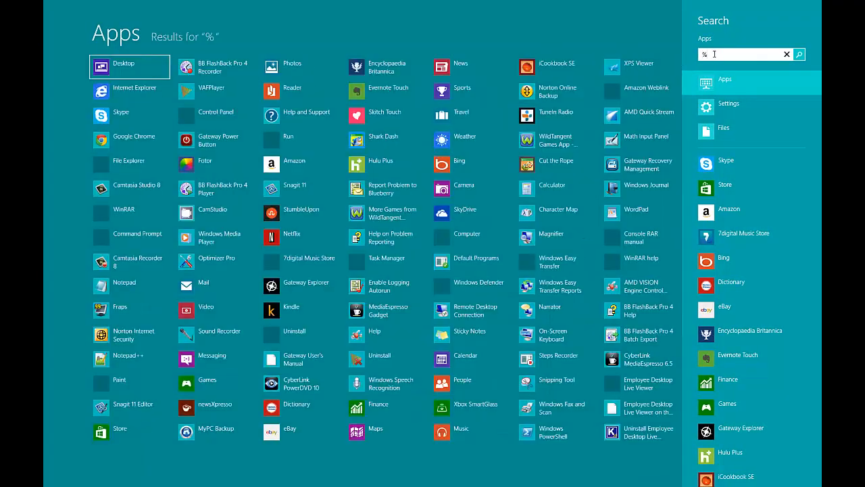
pyautogui.write('appdta%')
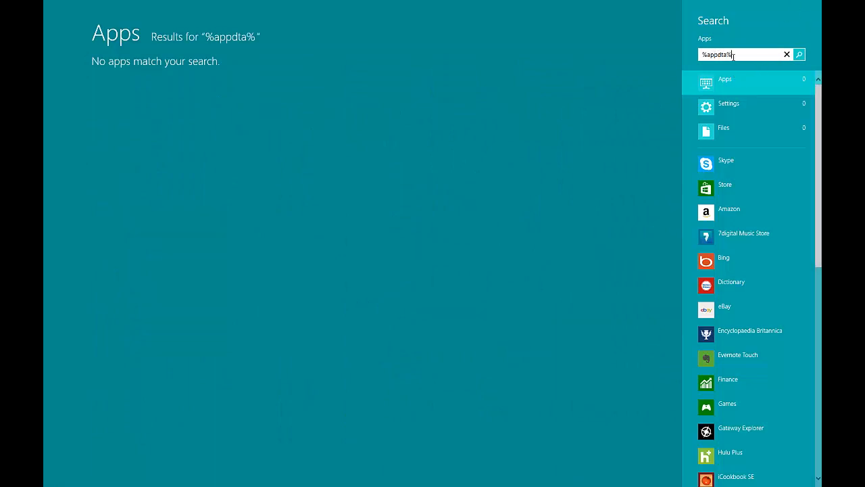
pyautogui.press('backspace')
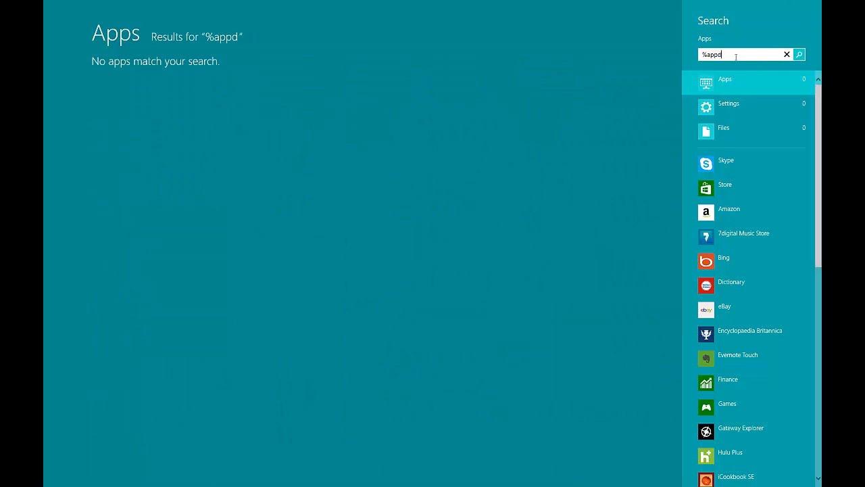
pyautogui.write('ata%')
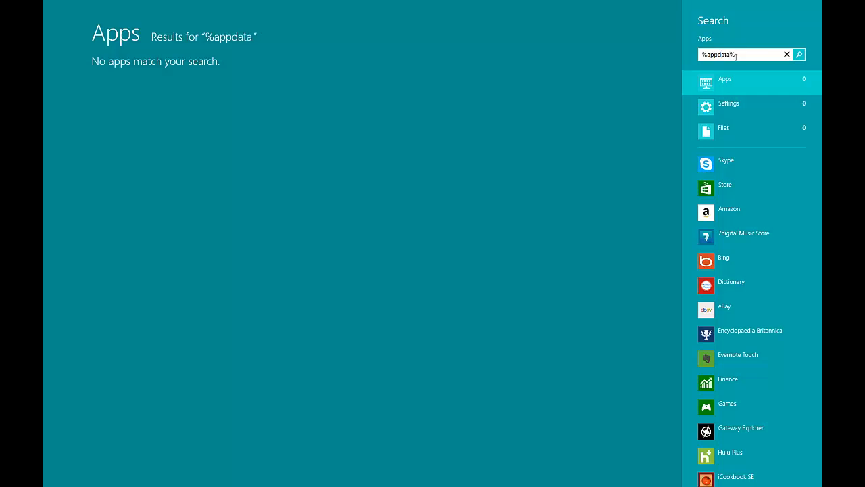
pyautogui.press('enter')
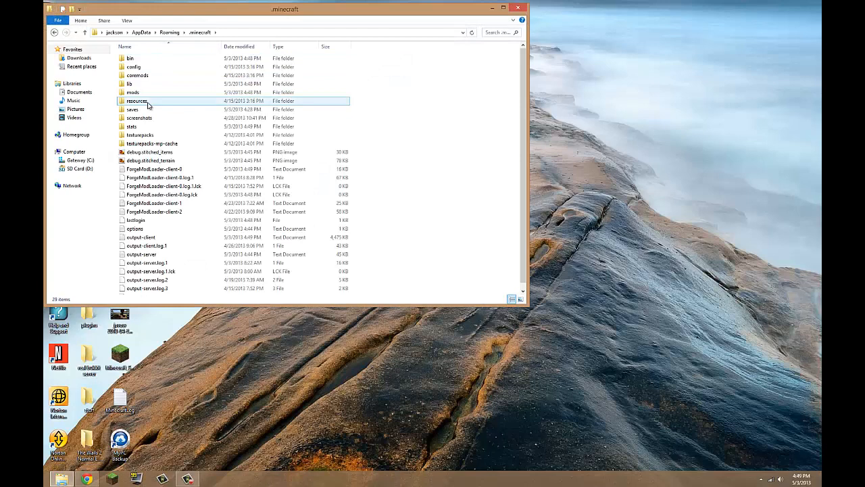
# Place the downloaded mod zip into the .minecraft mods folder and close the folder windows.
pyautogui.click(133, 92)
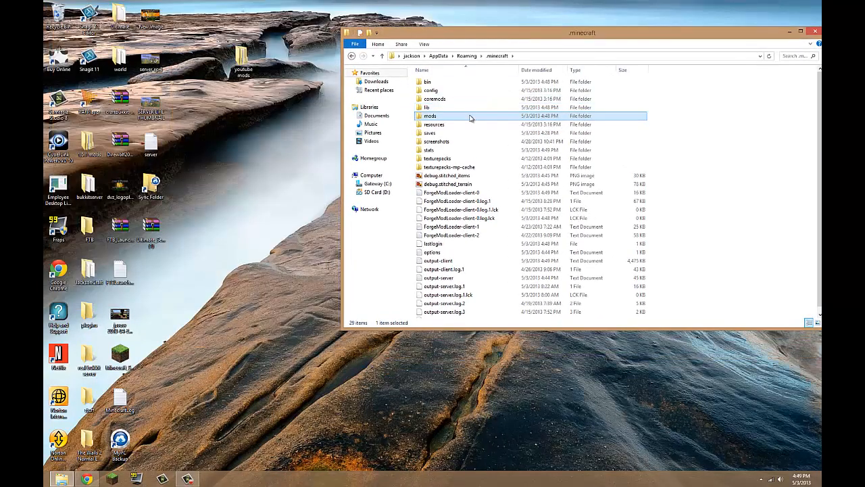
pyautogui.doubleClick(430, 116)
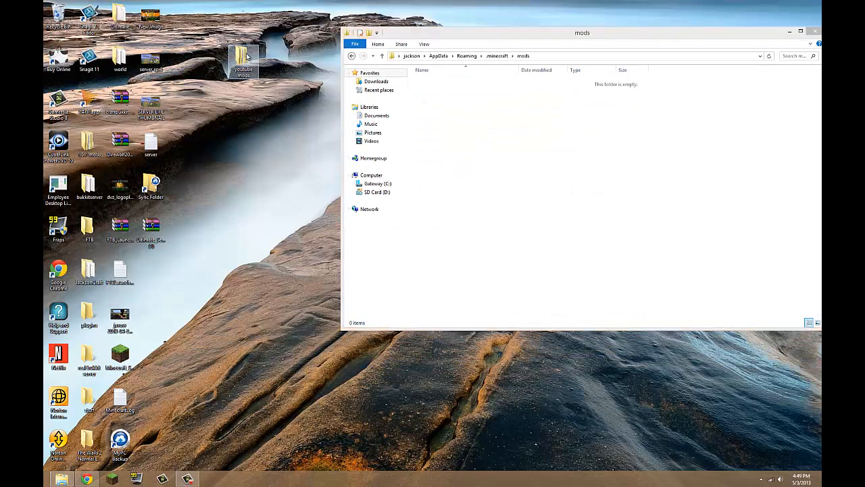
pyautogui.doubleClick(243, 57)
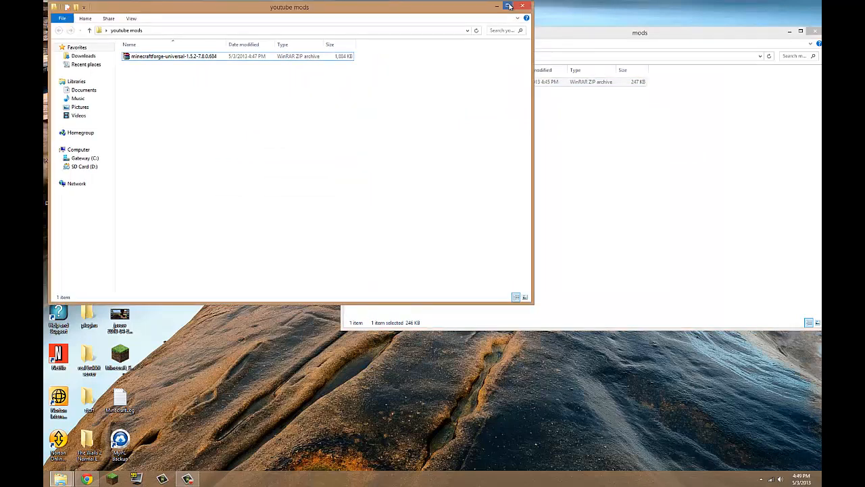
pyautogui.click(498, 7)
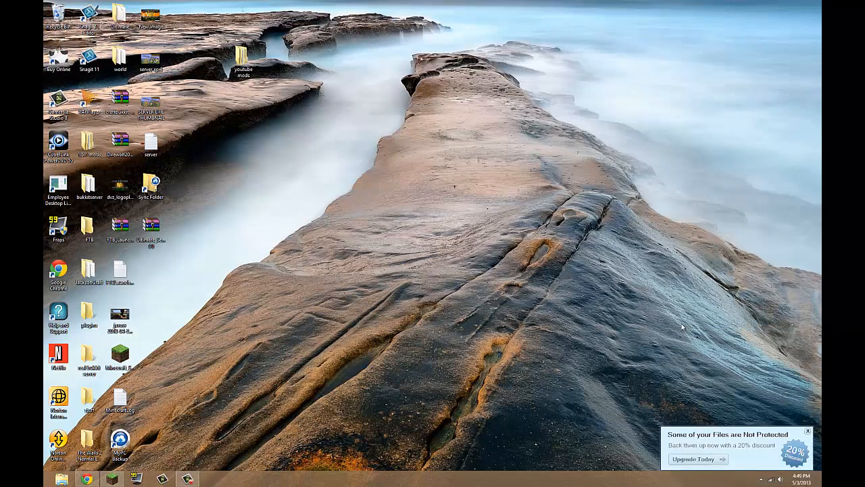
# Relaunch Minecraft, log in through the launcher and let FML set up to the Mojang loading screen.
pyautogui.click(808, 430)
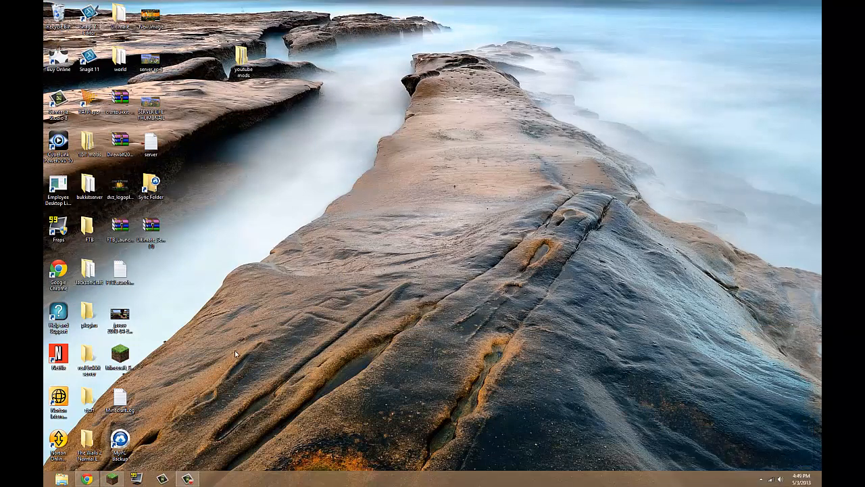
pyautogui.moveTo(311, 236)
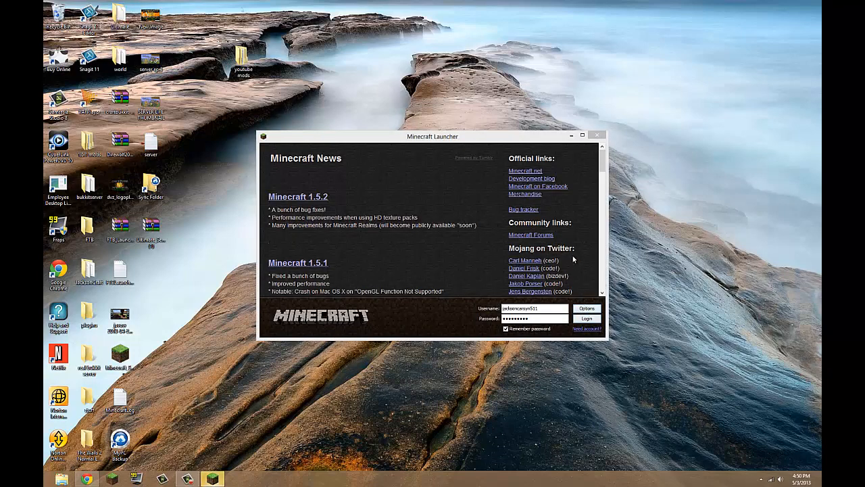
pyautogui.click(587, 318)
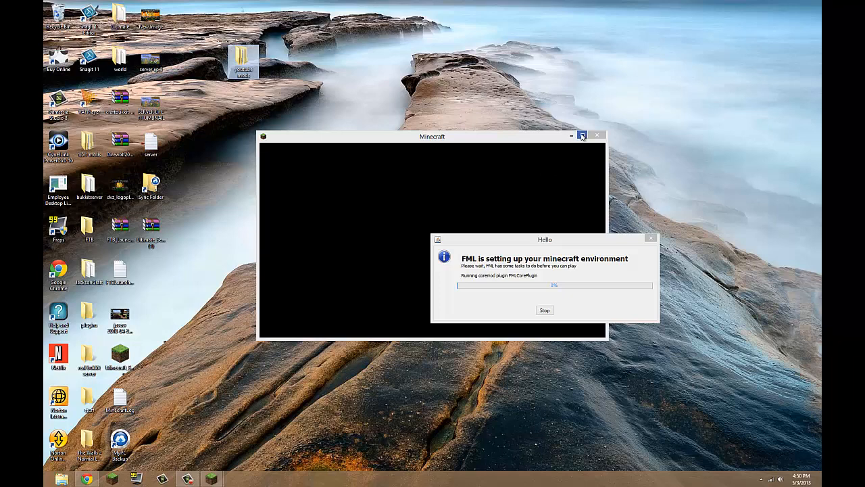
pyautogui.click(581, 135)
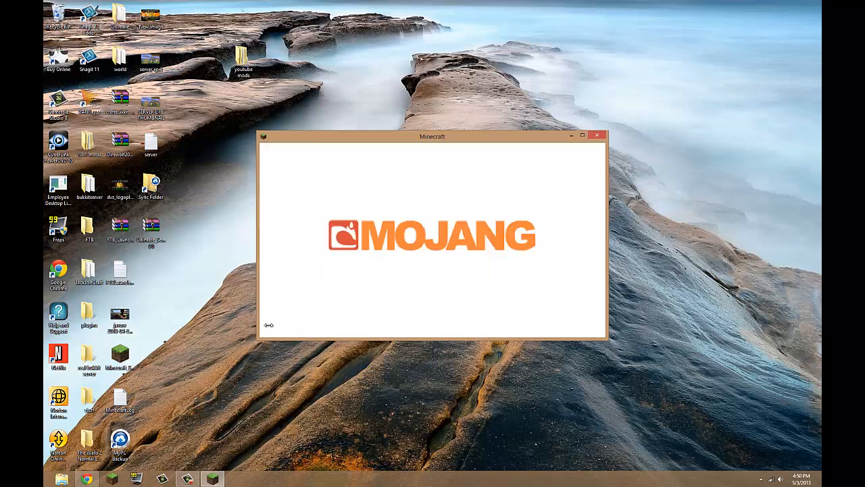
pyautogui.moveTo(330, 328)
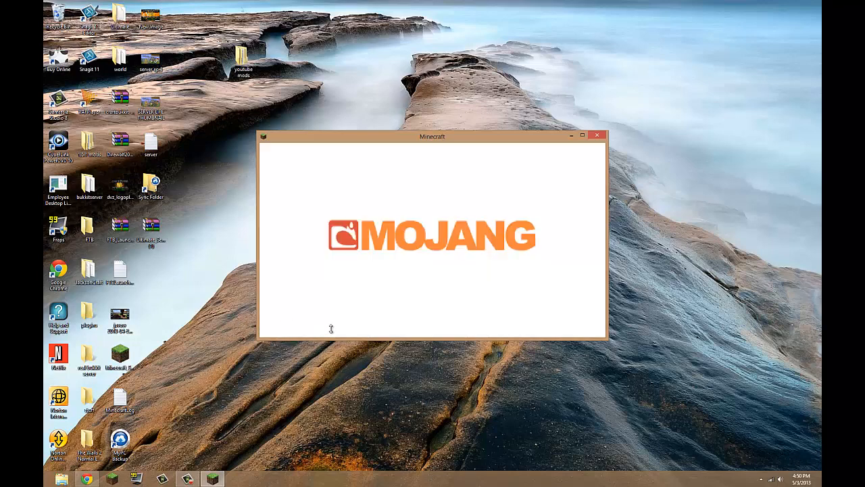
pyautogui.moveTo(596, 135)
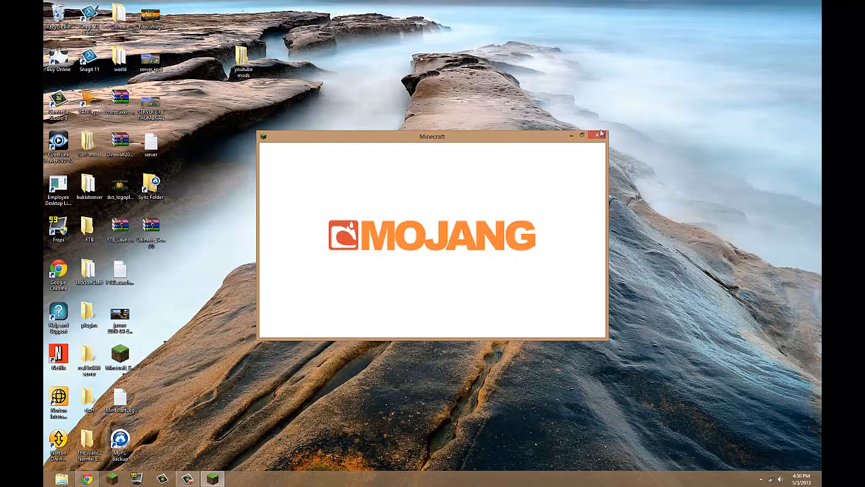
pyautogui.moveTo(547, 114)
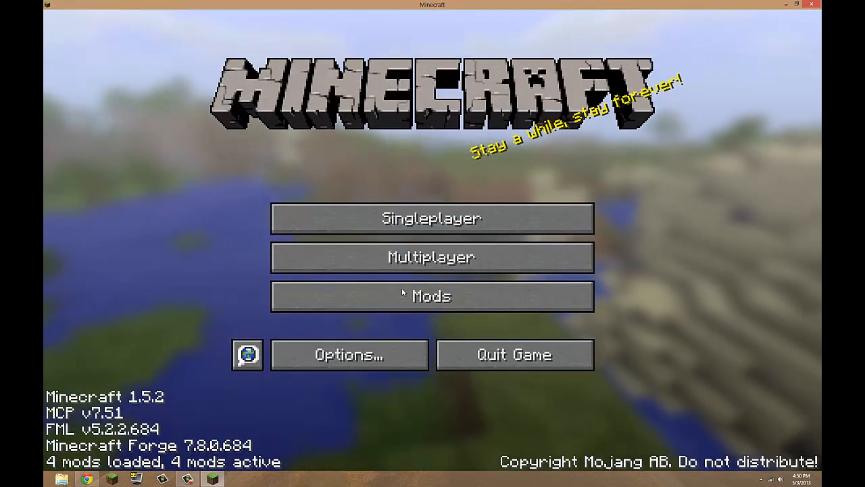
pyautogui.click(432, 296)
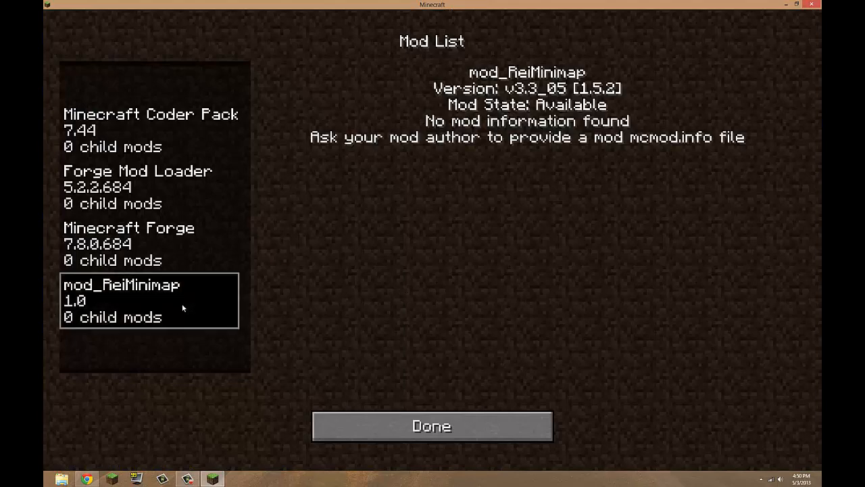
pyautogui.click(431, 426)
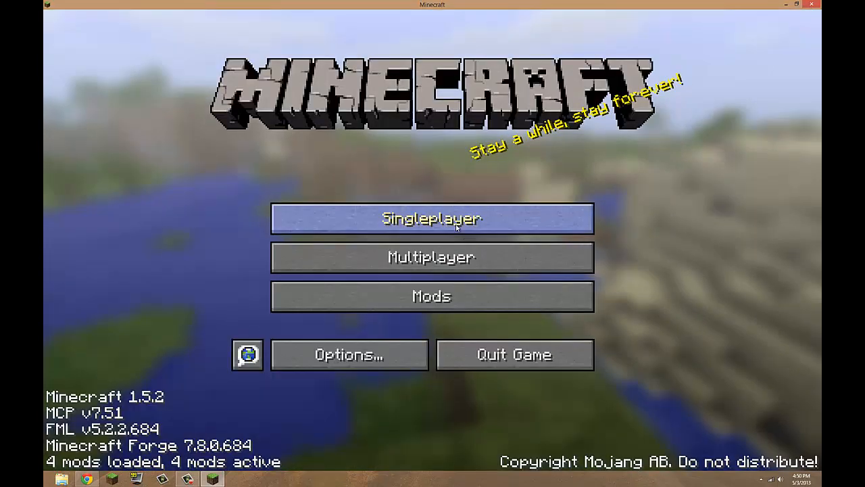
pyautogui.click(431, 219)
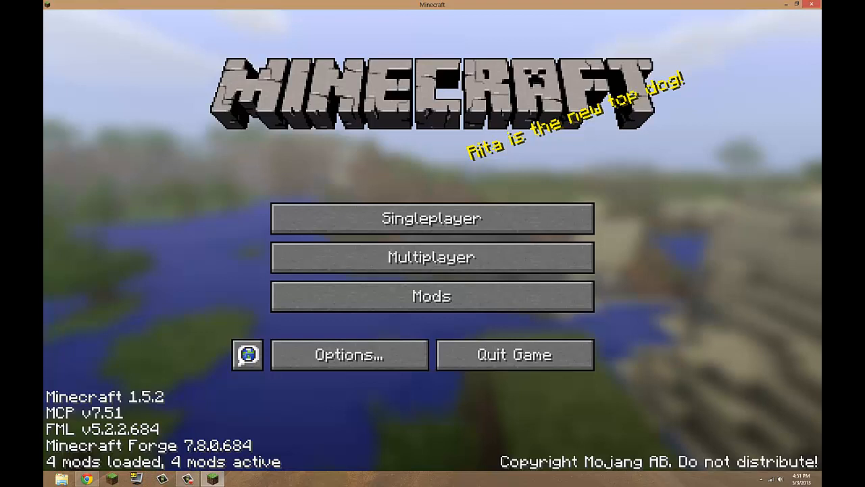
pyautogui.click(432, 218)
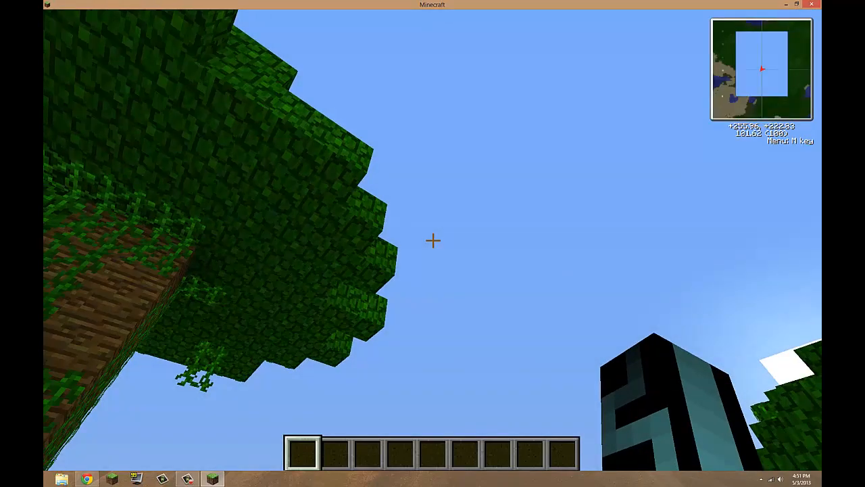
pyautogui.moveTo(433, 241)
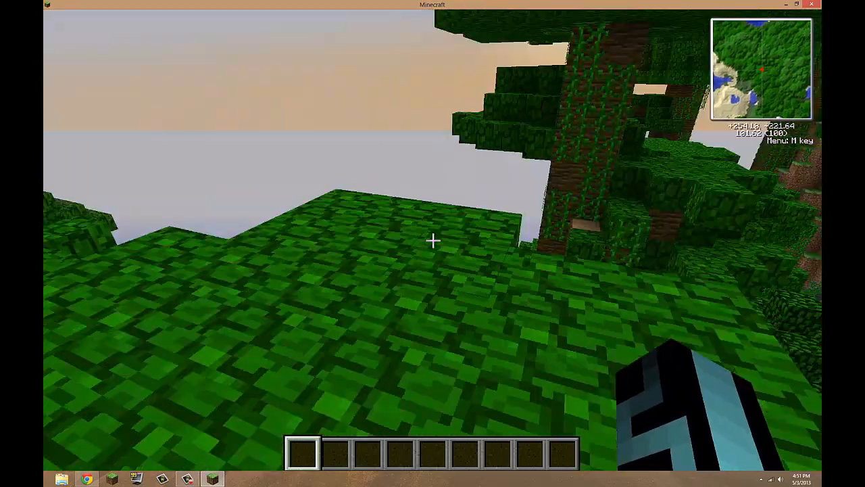
pyautogui.moveTo(433, 241)
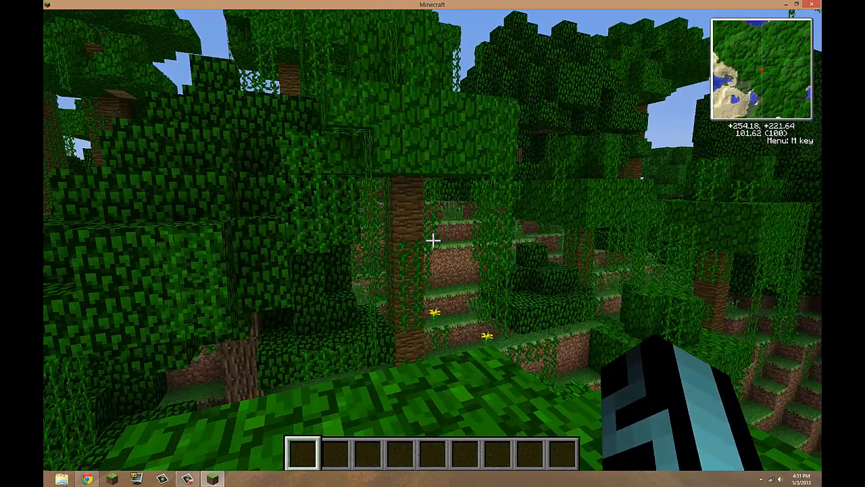
pyautogui.moveTo(433, 240)
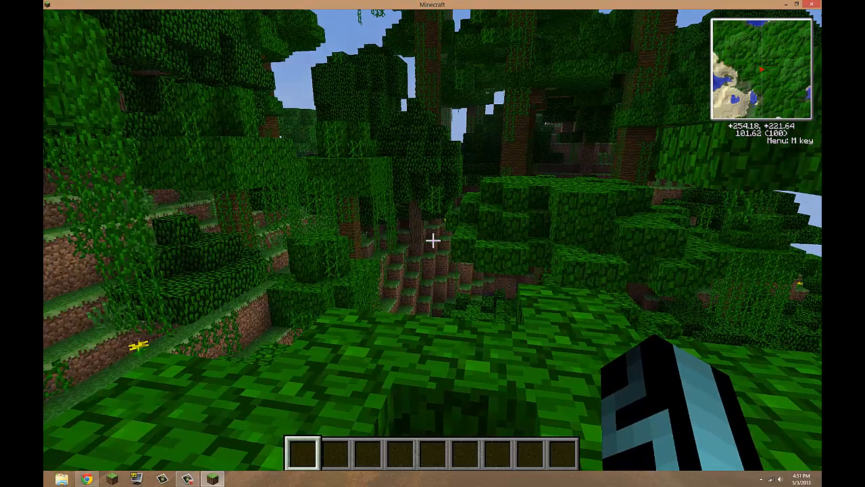
pyautogui.moveTo(433, 241)
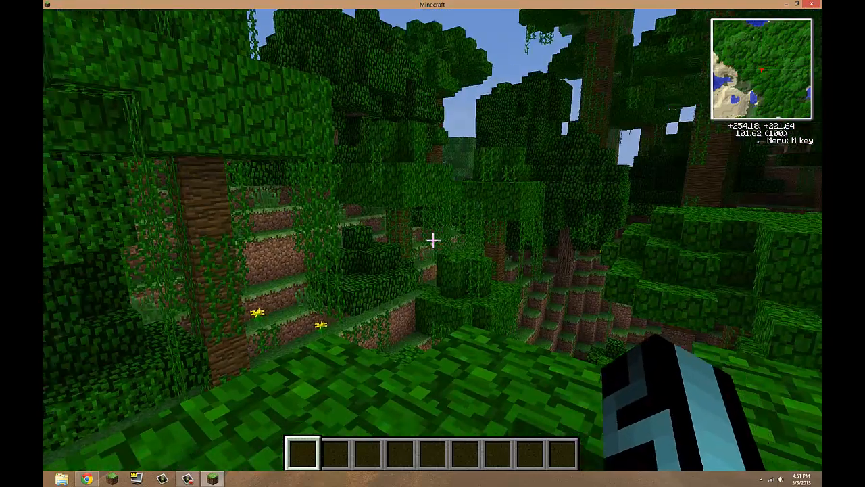
pyautogui.moveTo(433, 243)
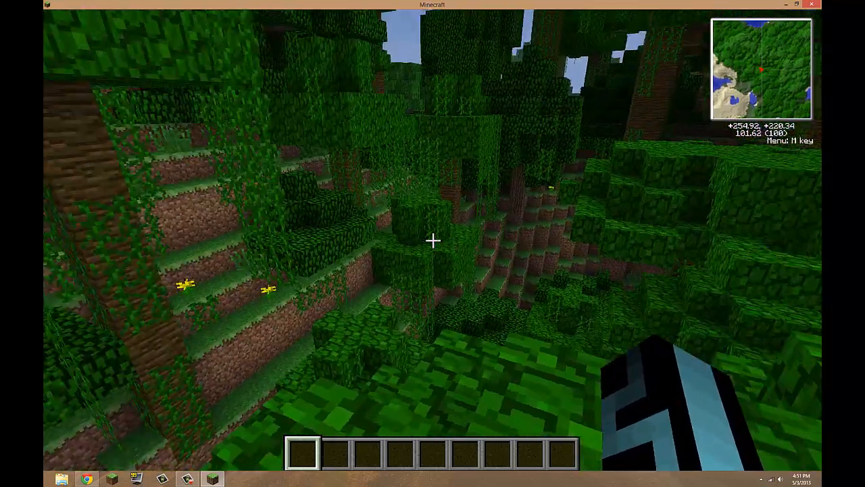
# Pause the jungle world to bring up the game menu after exploring with the minimap.
pyautogui.press('Escape')
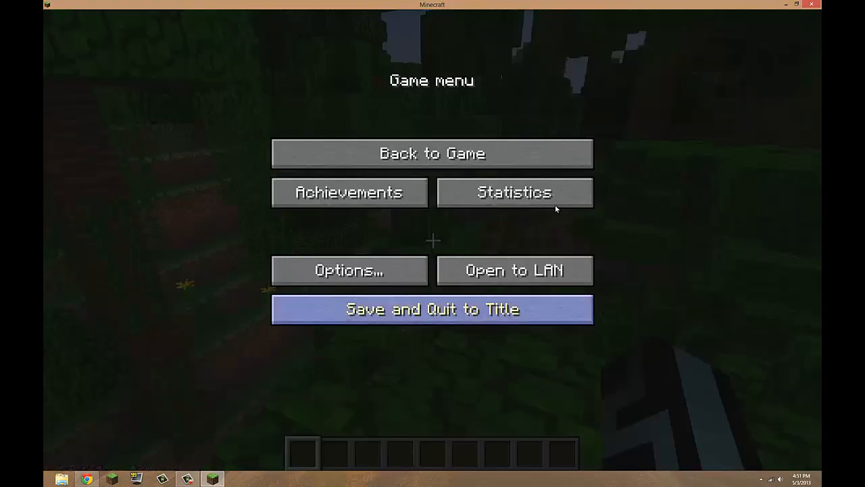
# Save and quit the world to the title, then close Minecraft back to the desktop.
pyautogui.click(432, 308)
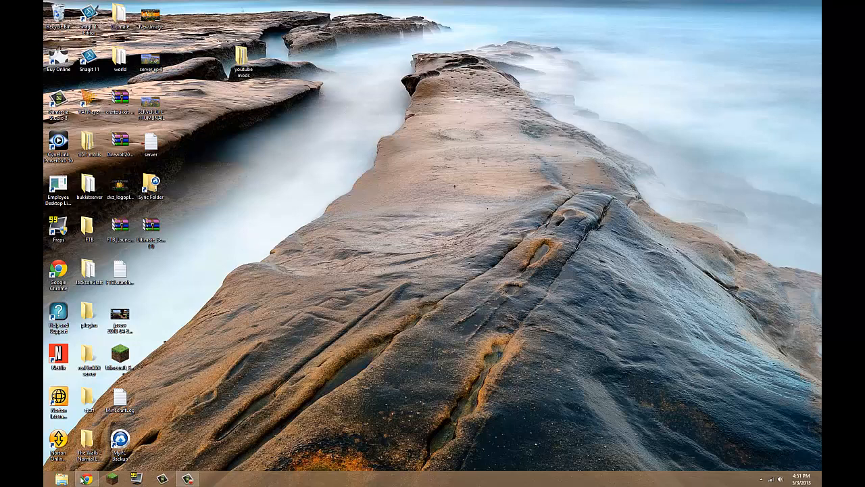
pyautogui.click(87, 479)
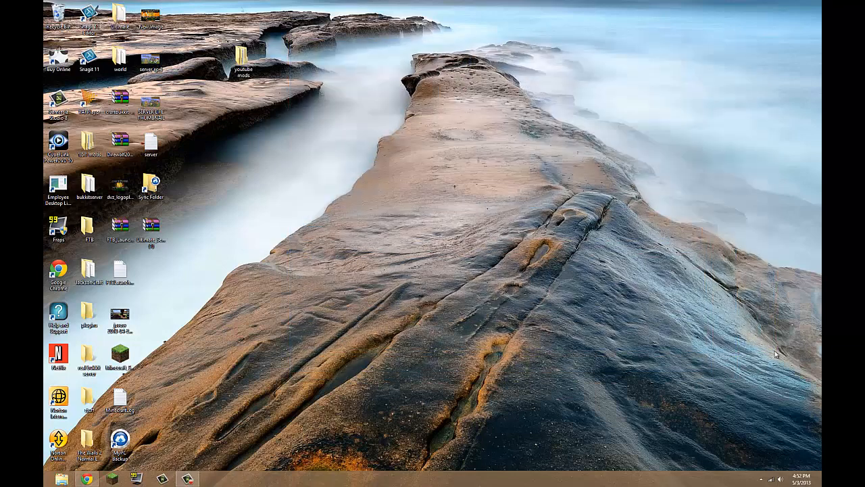
pyautogui.moveTo(319, 268)
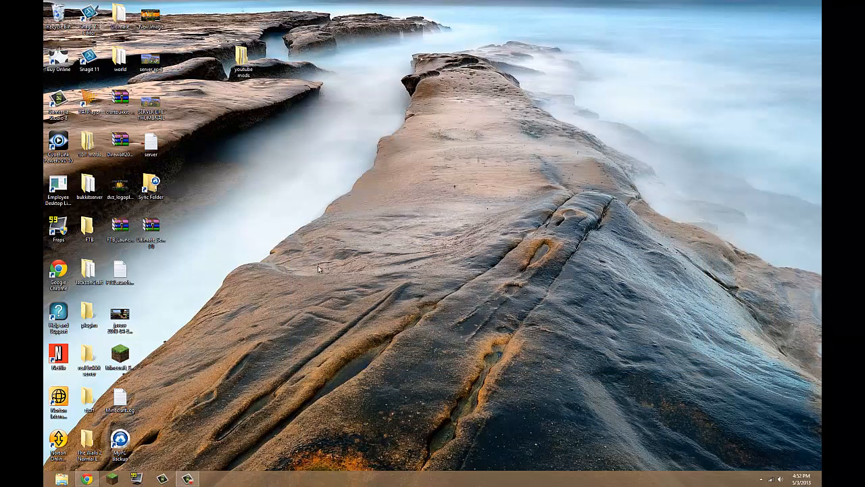